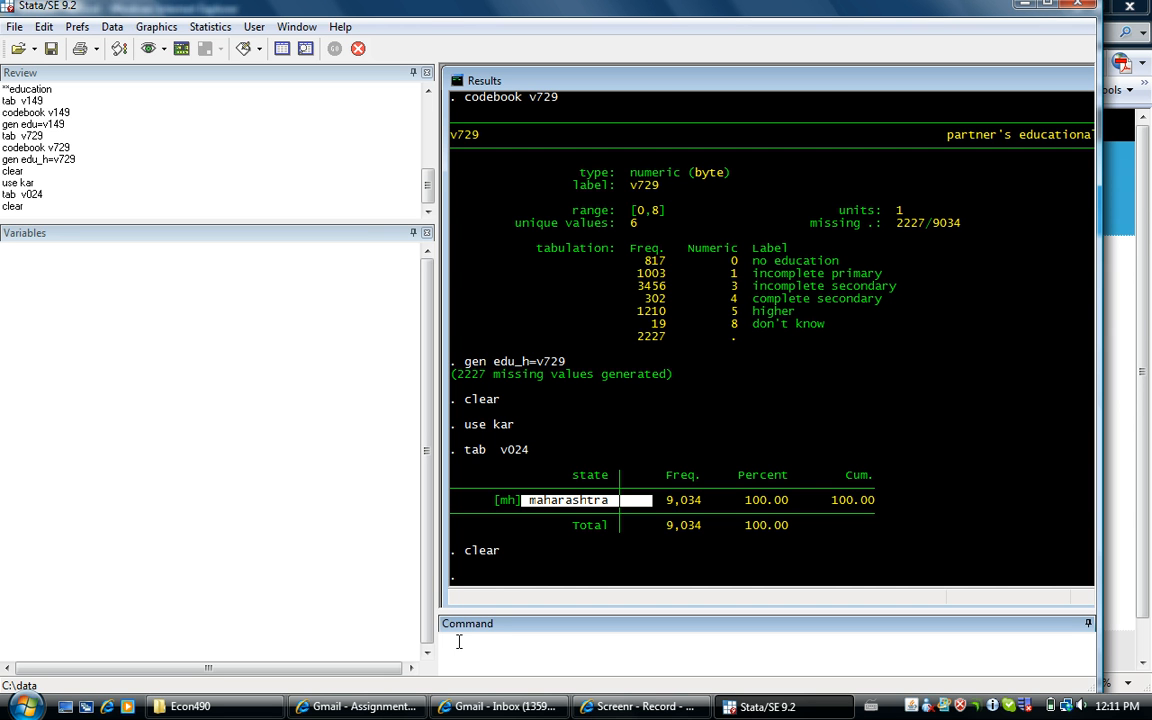
# - Load the kar survey dataset with 'use kar'
pyautogui.write('u')
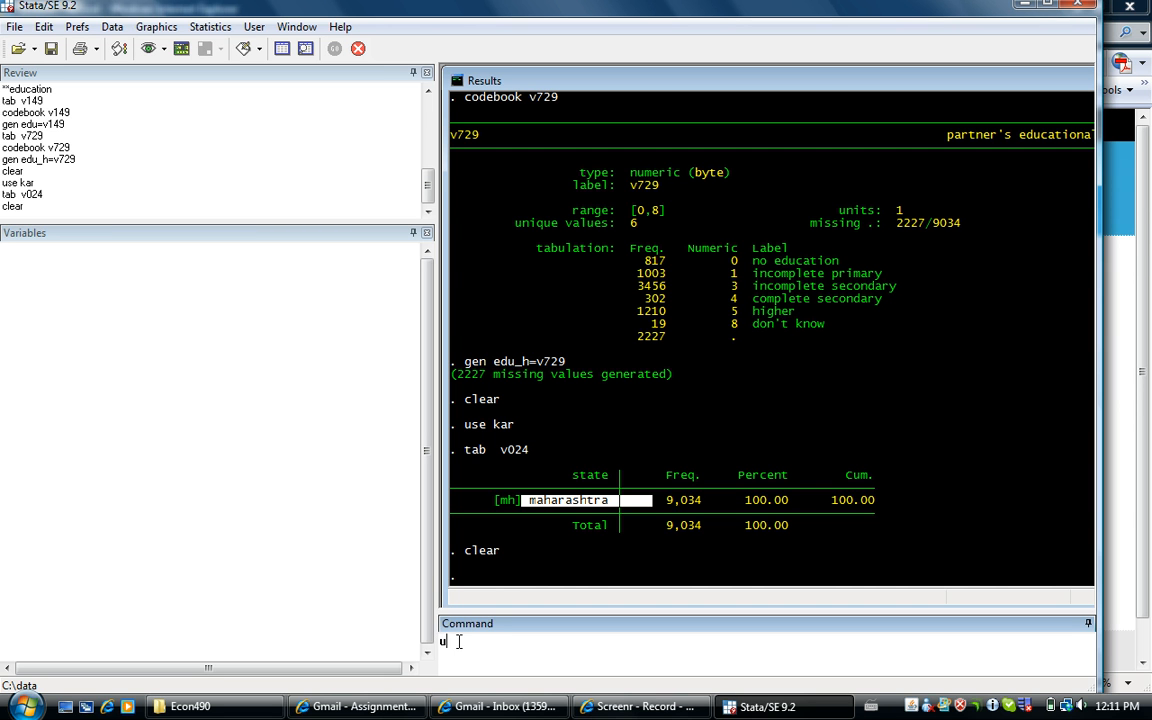
pyautogui.press('Return')
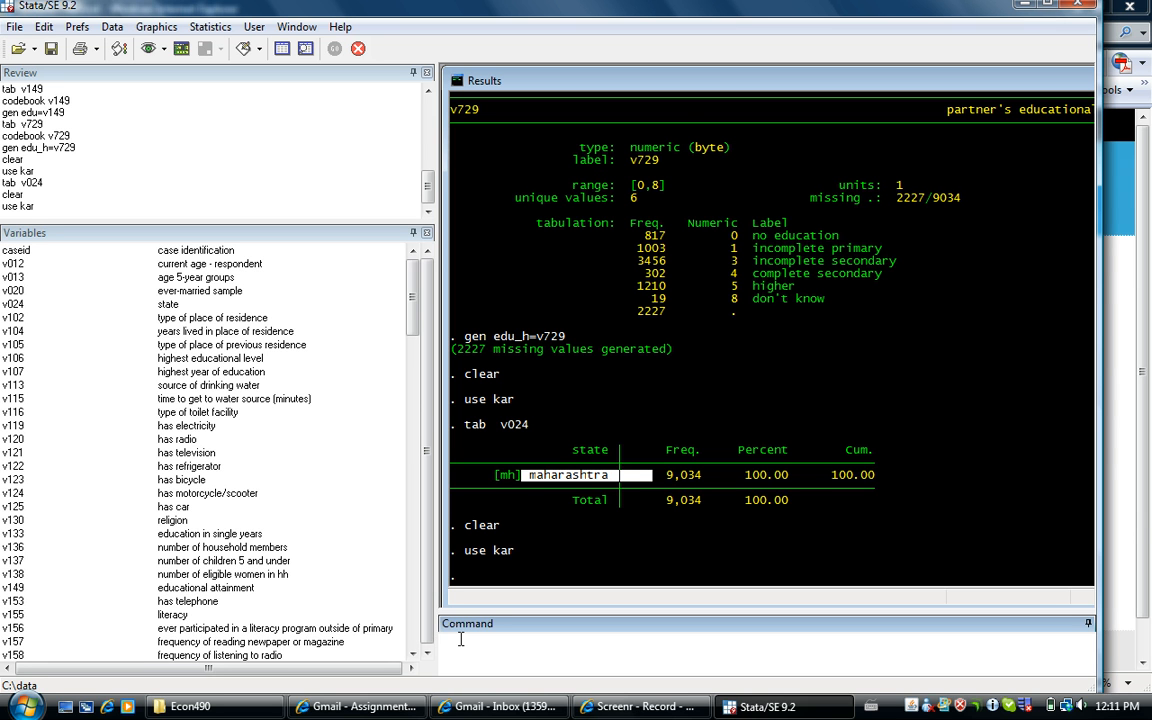
# - Generate age = v012, then pick v102 from the Variables window for tabulation
pyautogui.write('gen age v012')
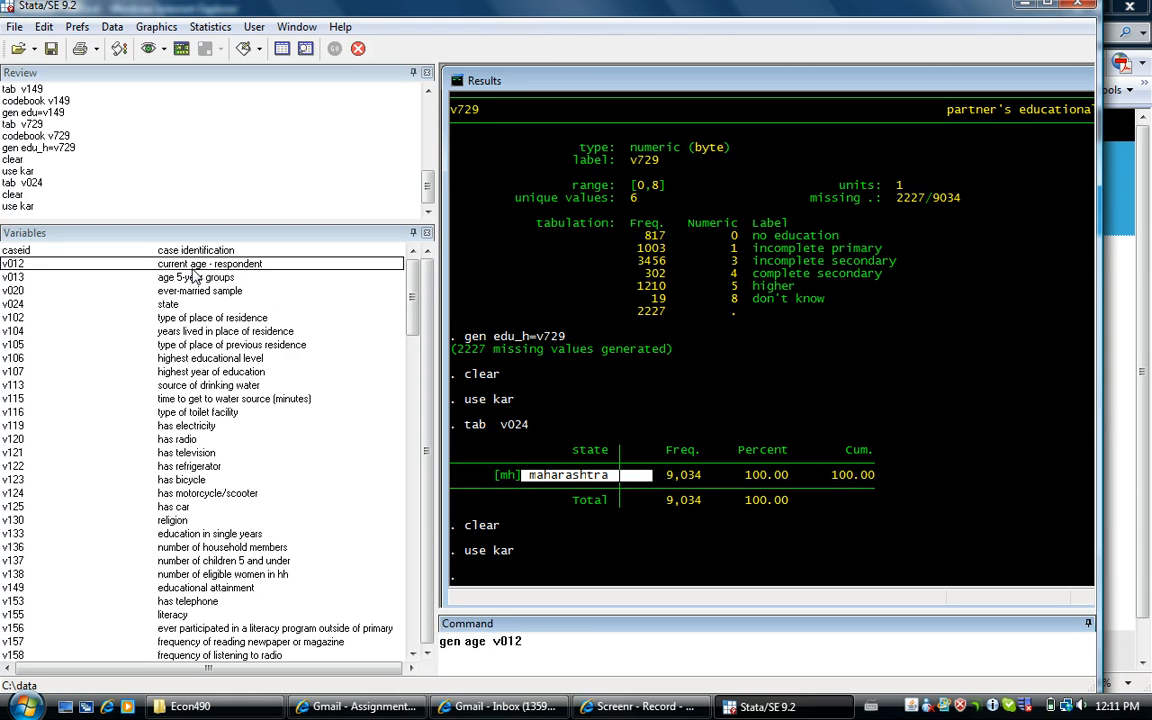
pyautogui.press('Return')
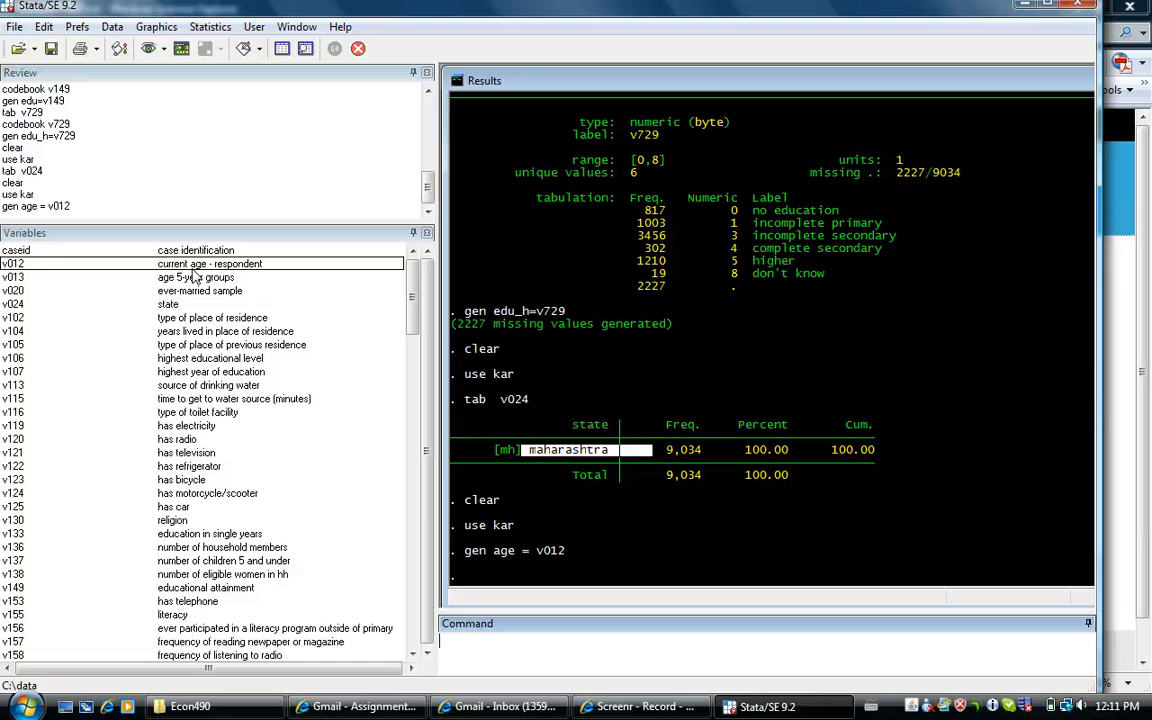
pyautogui.click(200, 412)
pyautogui.write('tab v102')
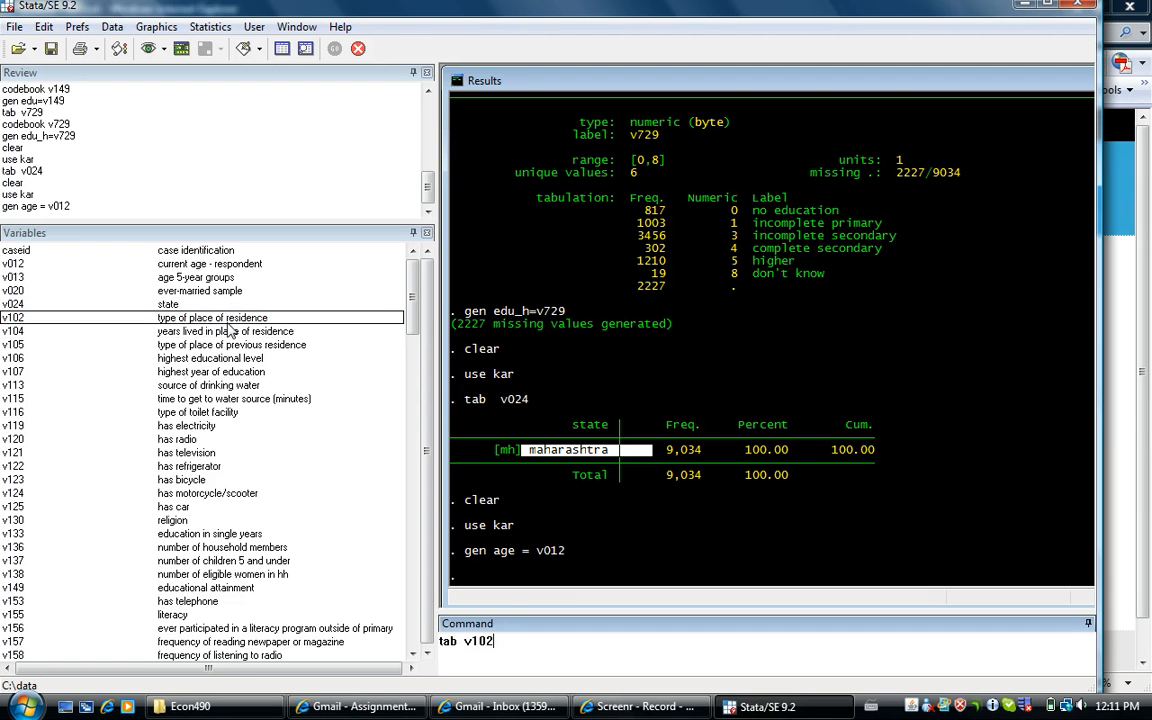
# - Run 'tab v102' and 'codebook v102', showing 6,394 urban and 2,640 rural cases
pyautogui.press('Return')
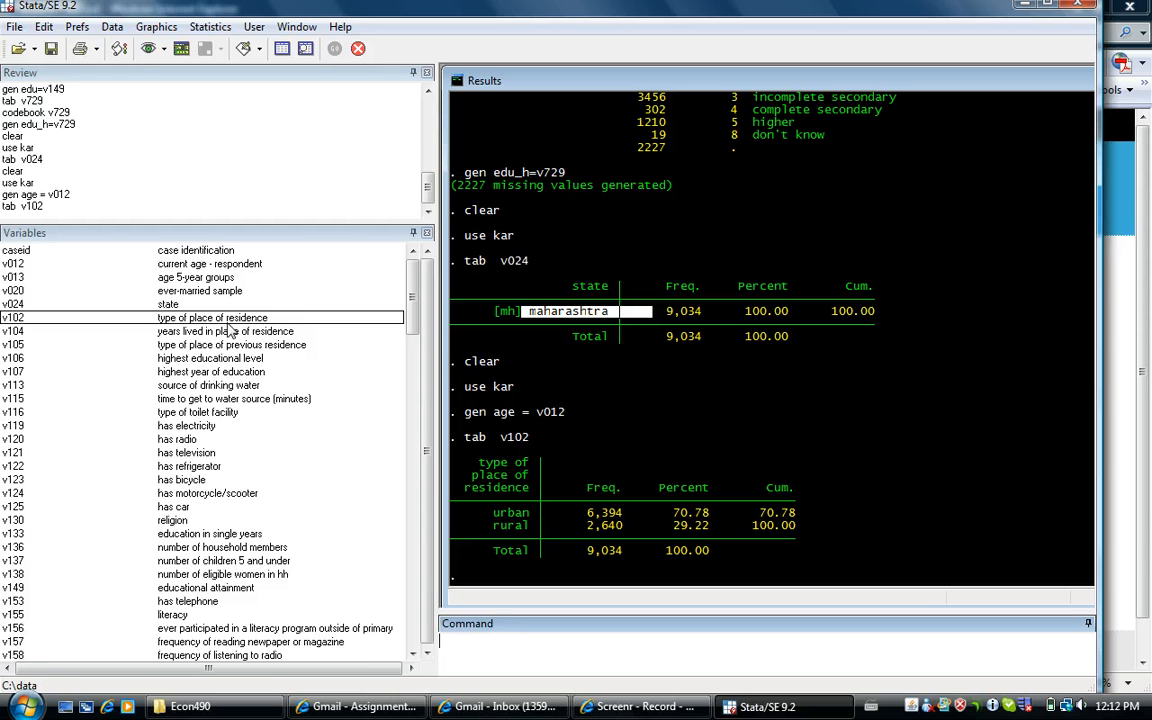
pyautogui.write('codebook')
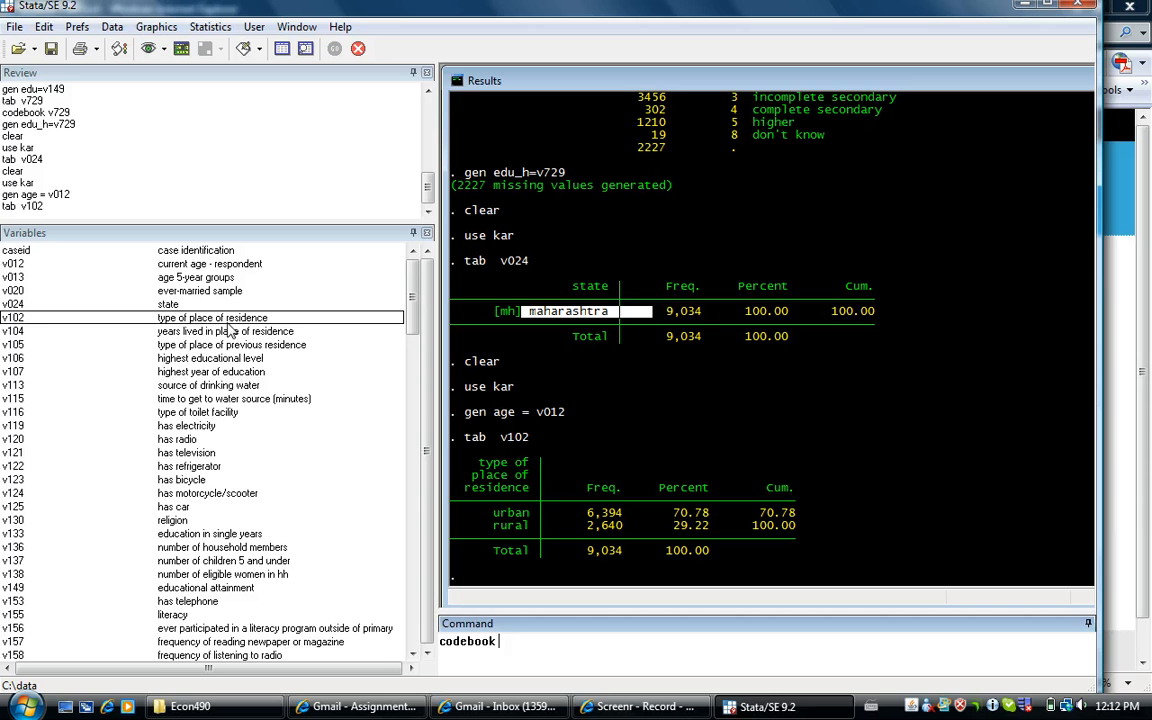
pyautogui.press('Return')
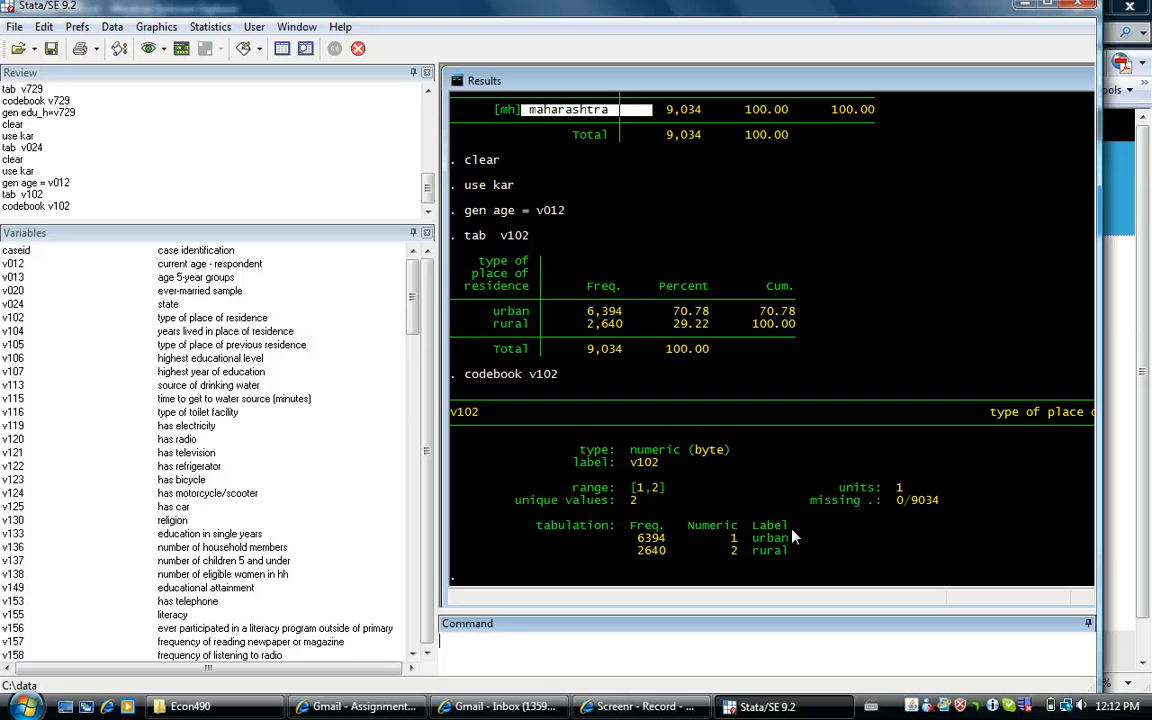
pyautogui.moveTo(696, 596)
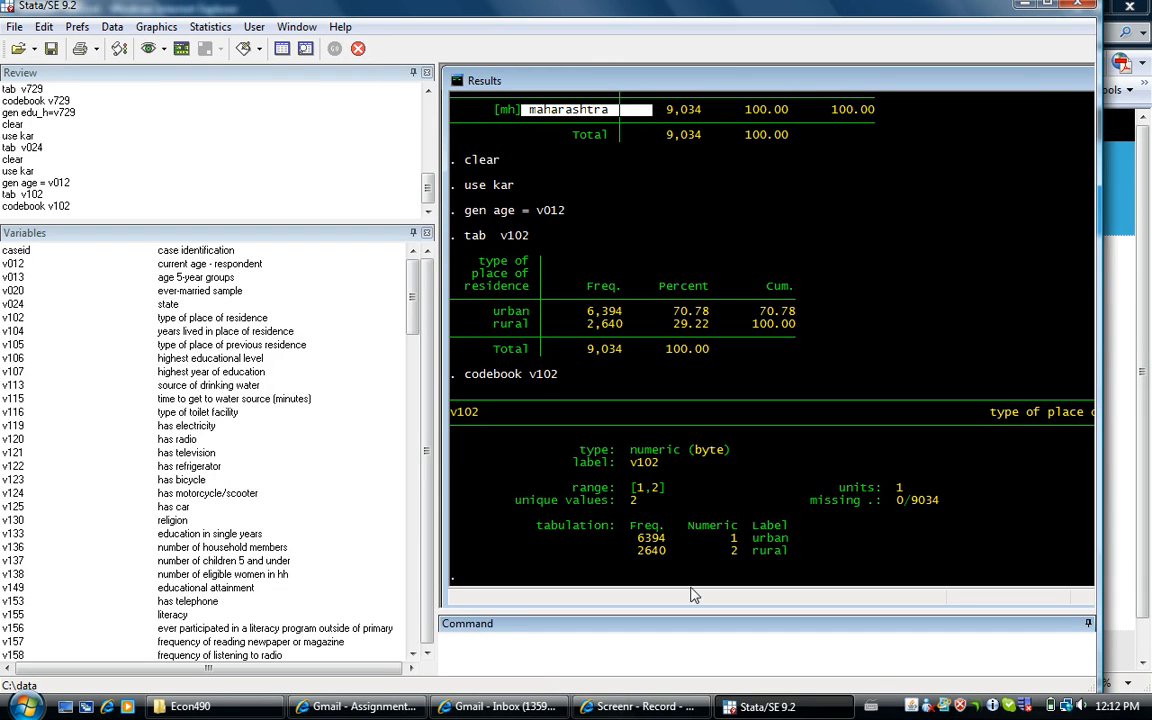
pyautogui.click(576, 644)
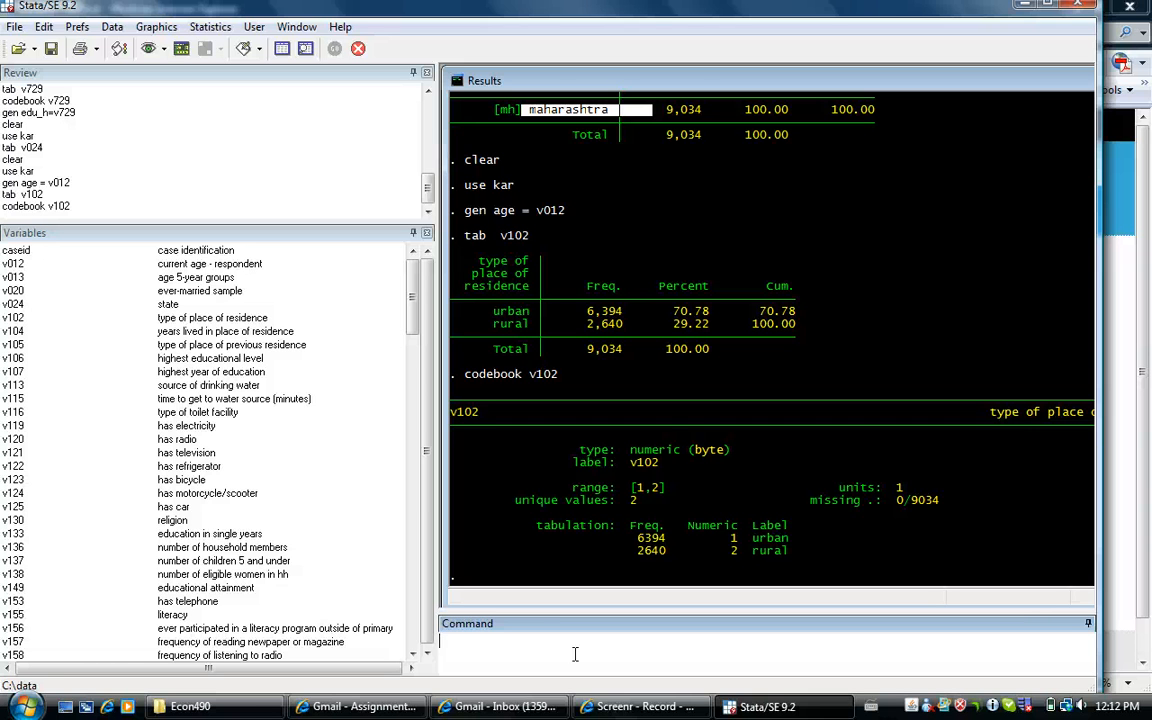
# - Log the comment '* Binary Variable for urban' and begin the 'gen urban' command
pyautogui.write('*')
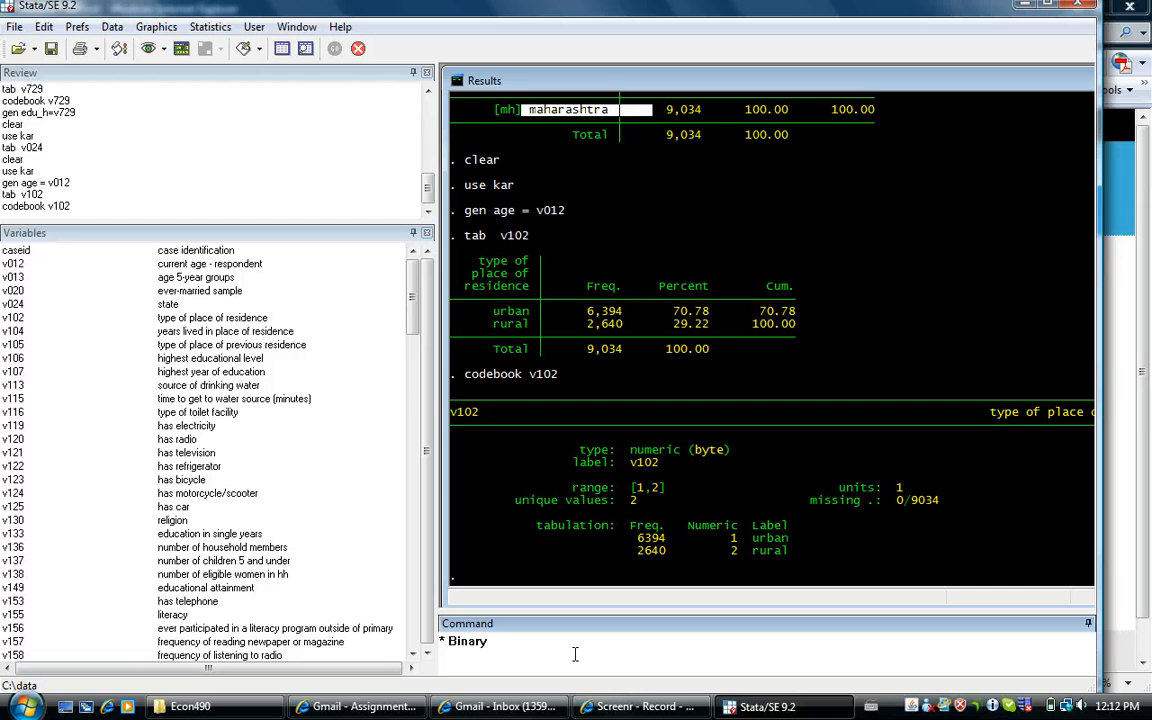
pyautogui.write('Variable')
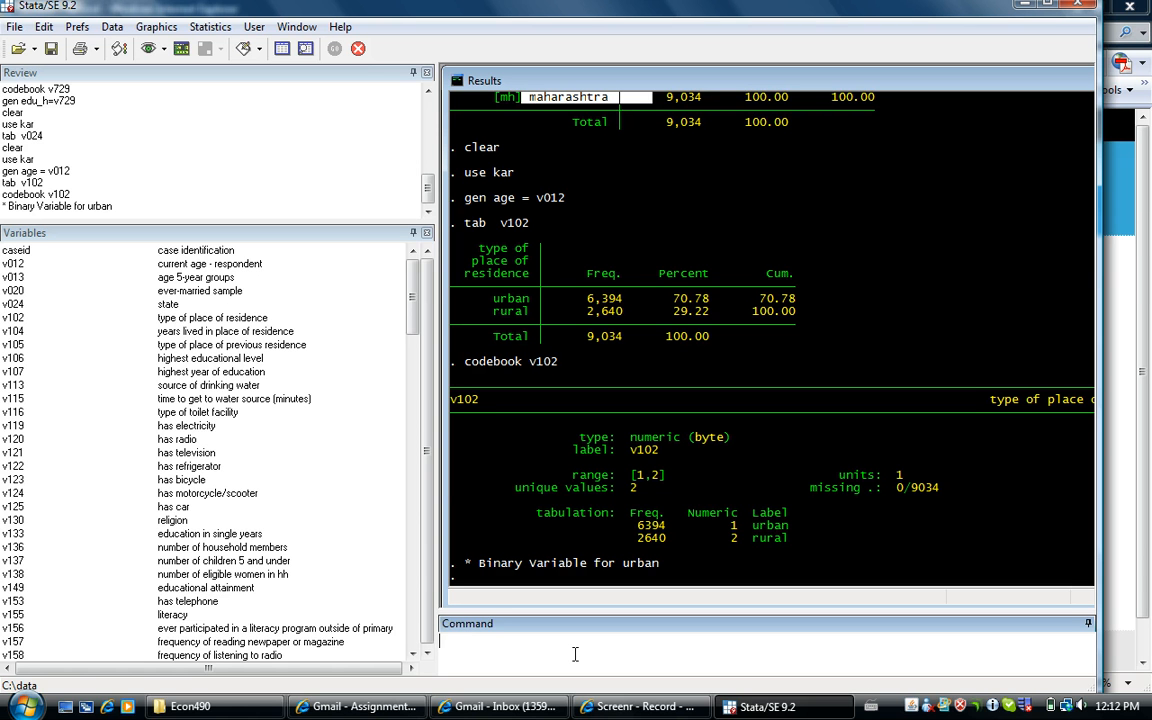
pyautogui.write('gen')
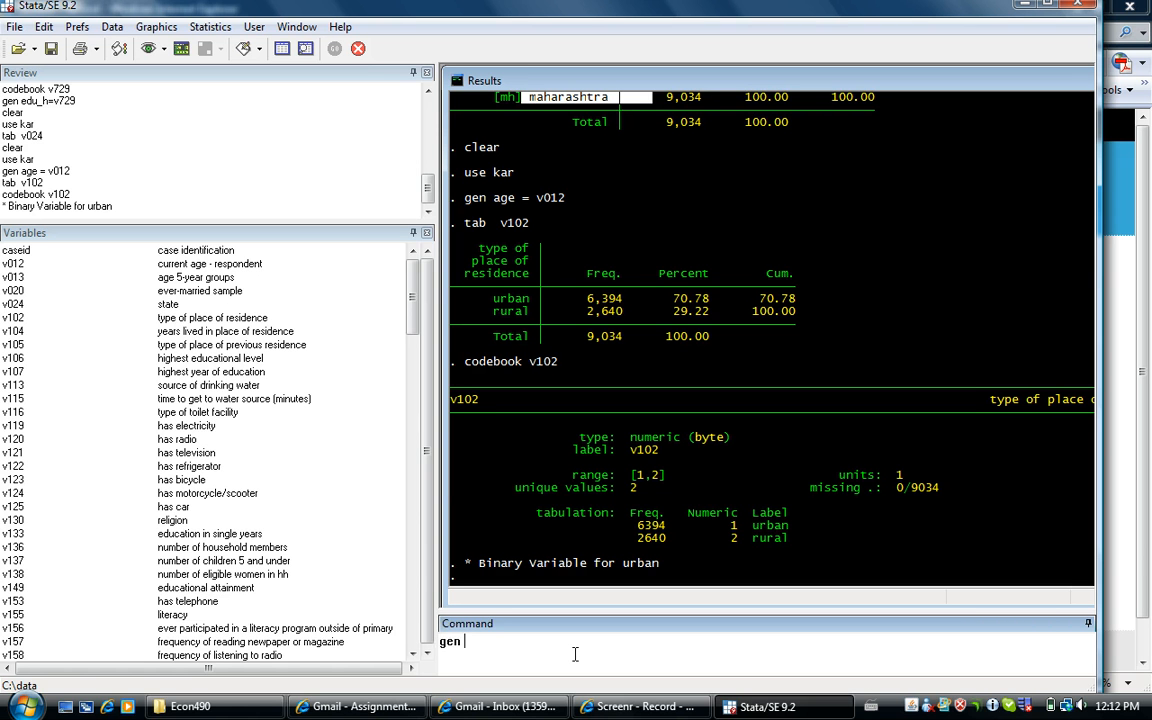
pyautogui.write('urb')
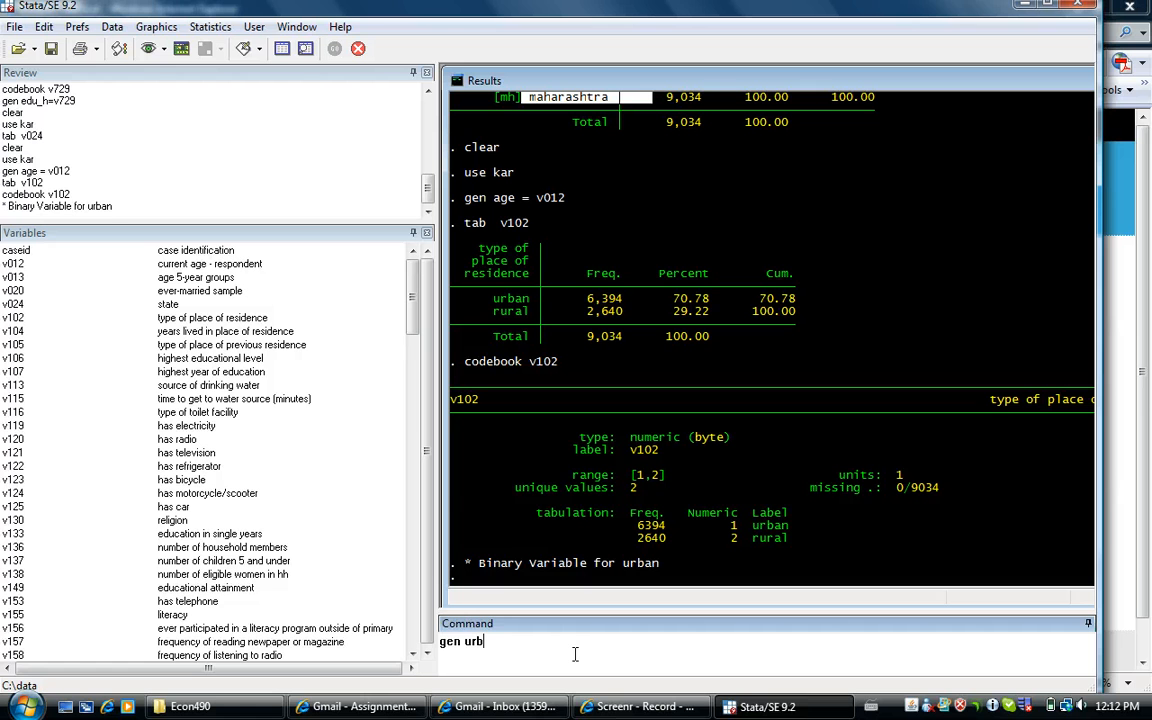
# - Create urban=0 and recode it 0=1 if v102==1 (6,394 changes)
pyautogui.write('an=')
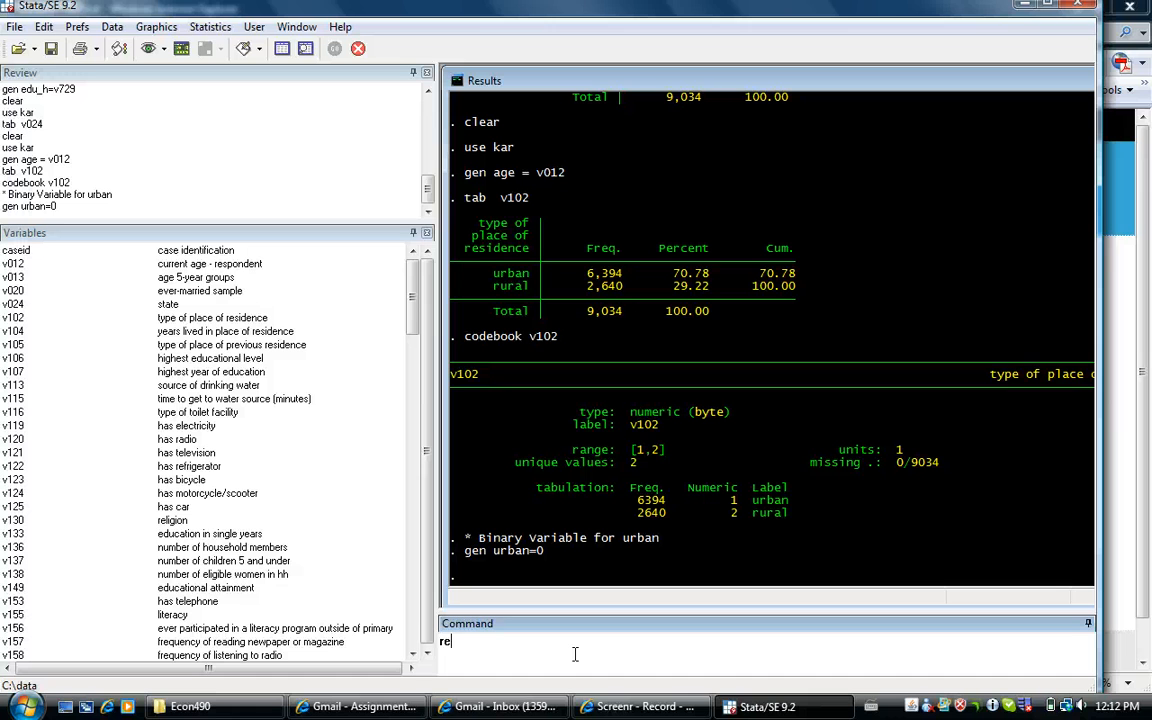
pyautogui.write('code urban')
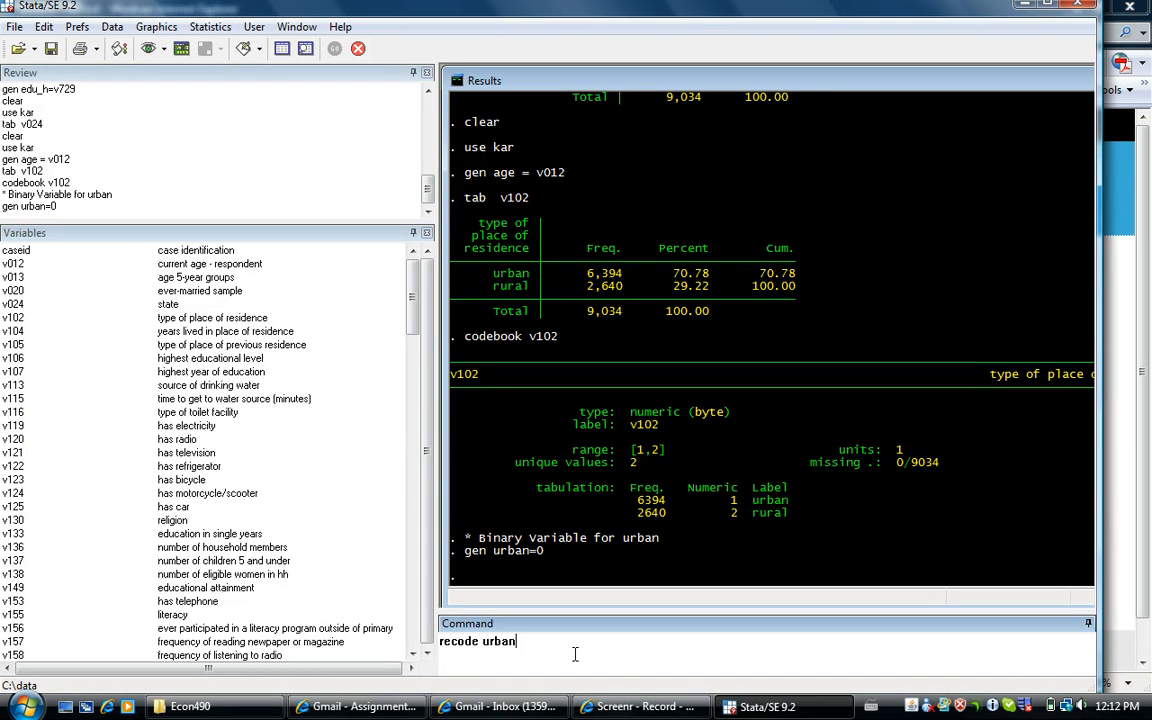
pyautogui.write('0=1 i')
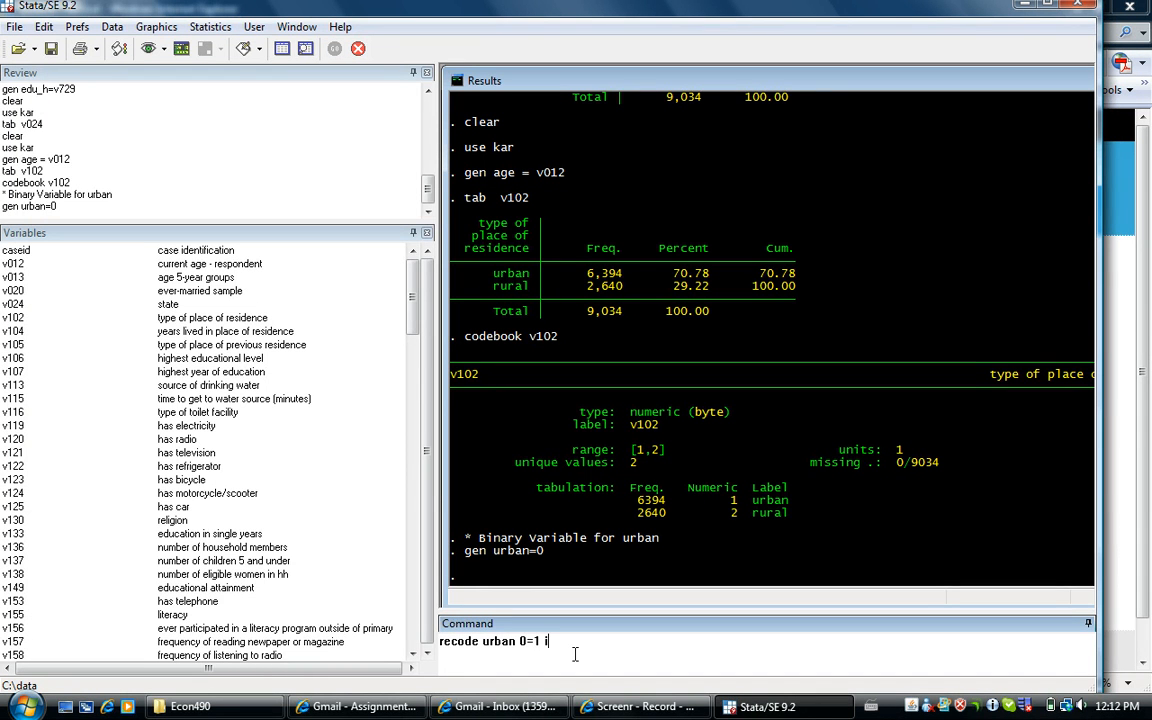
pyautogui.write('f v10')
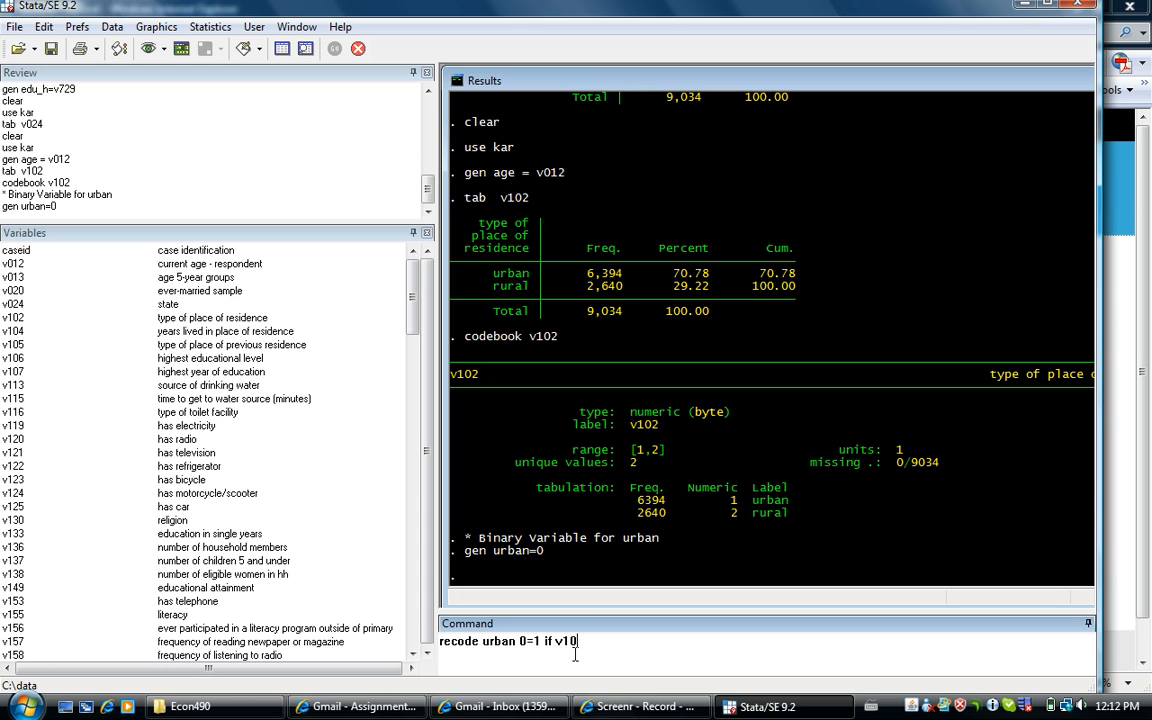
pyautogui.write('2 =')
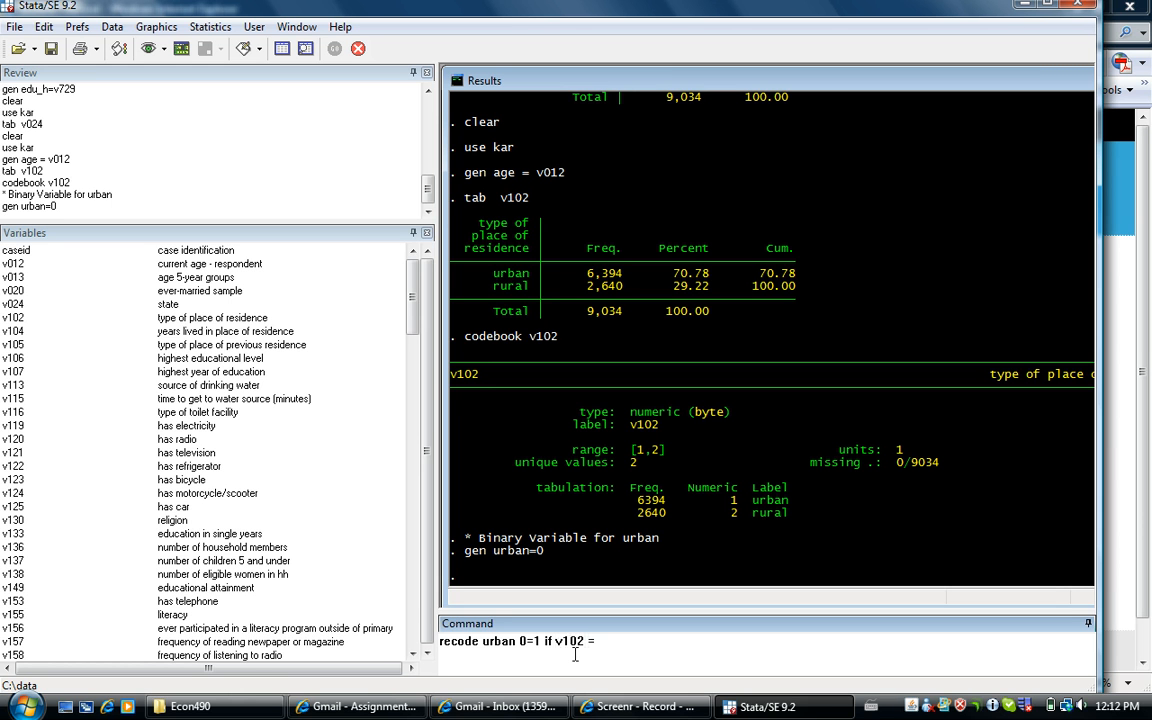
pyautogui.write('=')
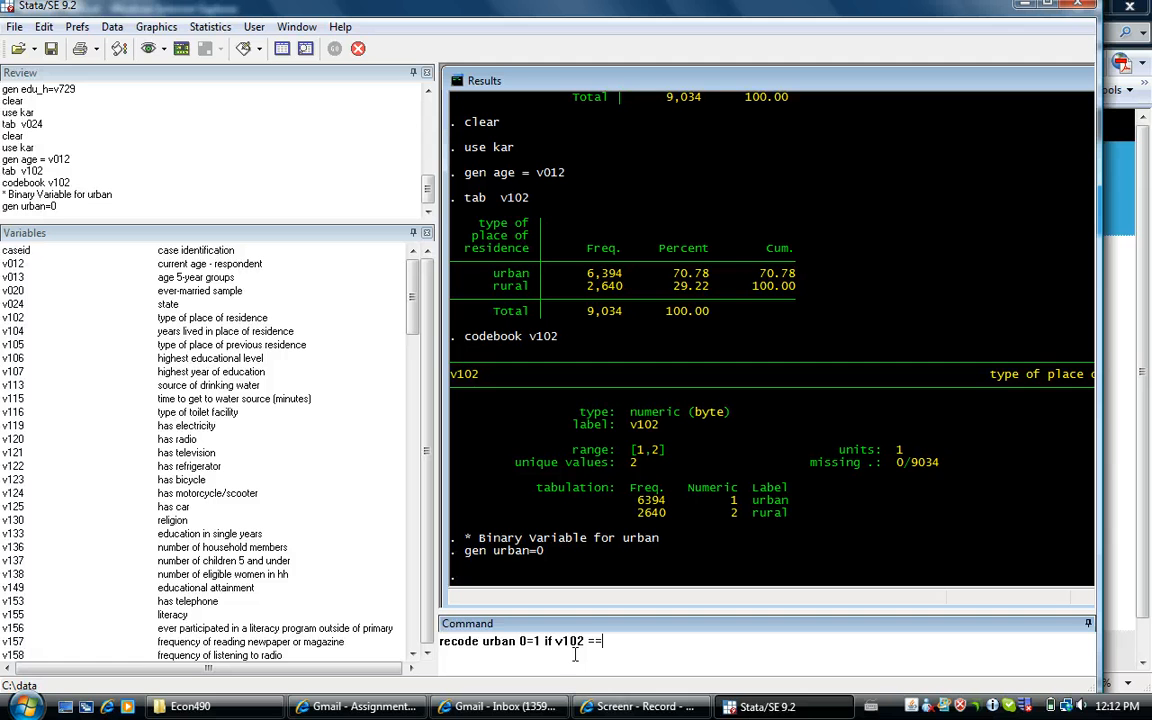
pyautogui.moveTo(650, 600)
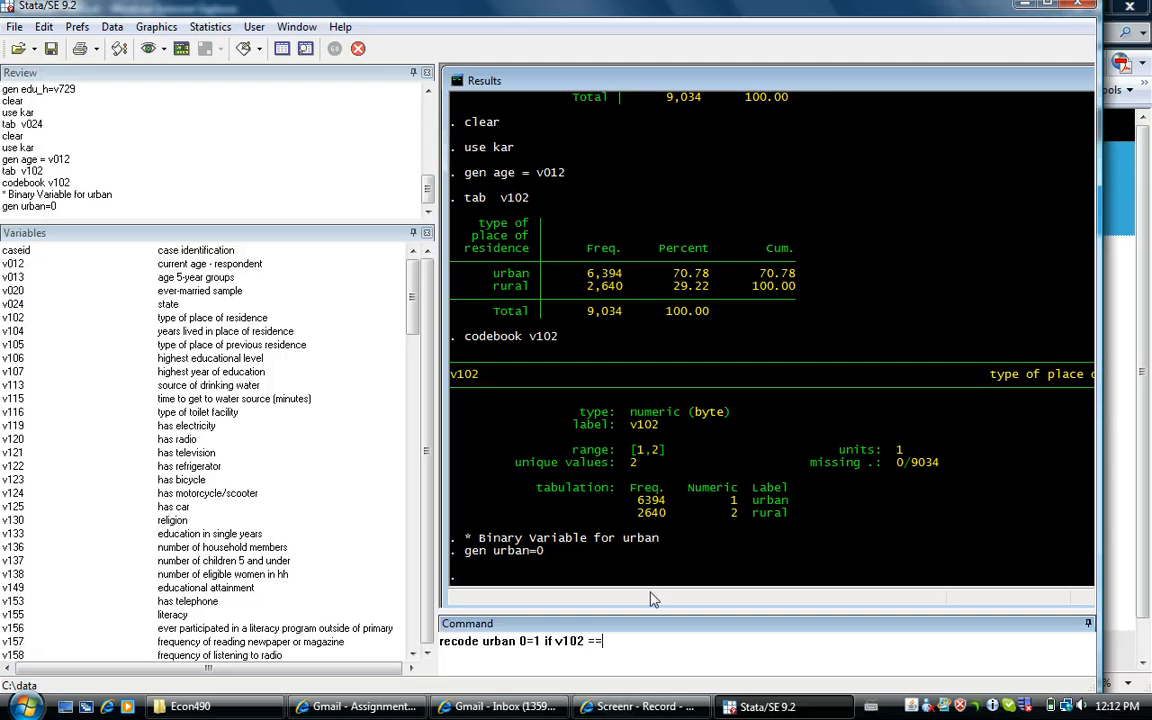
pyautogui.moveTo(756, 504)
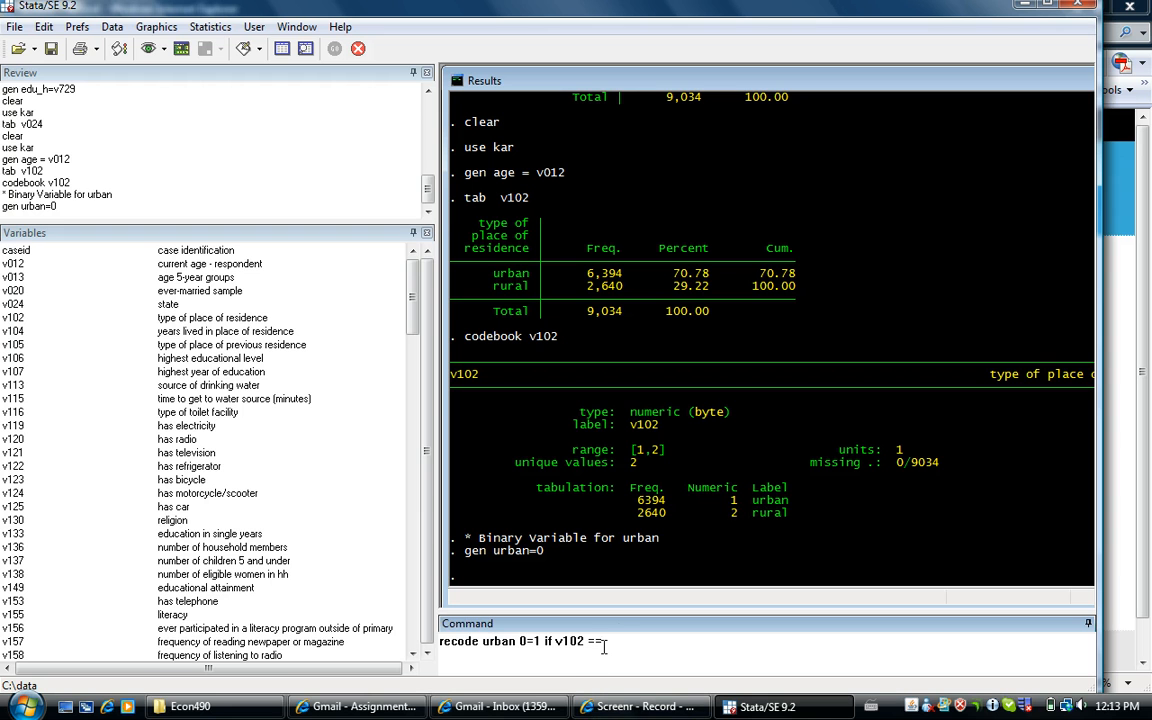
pyautogui.press('Return')
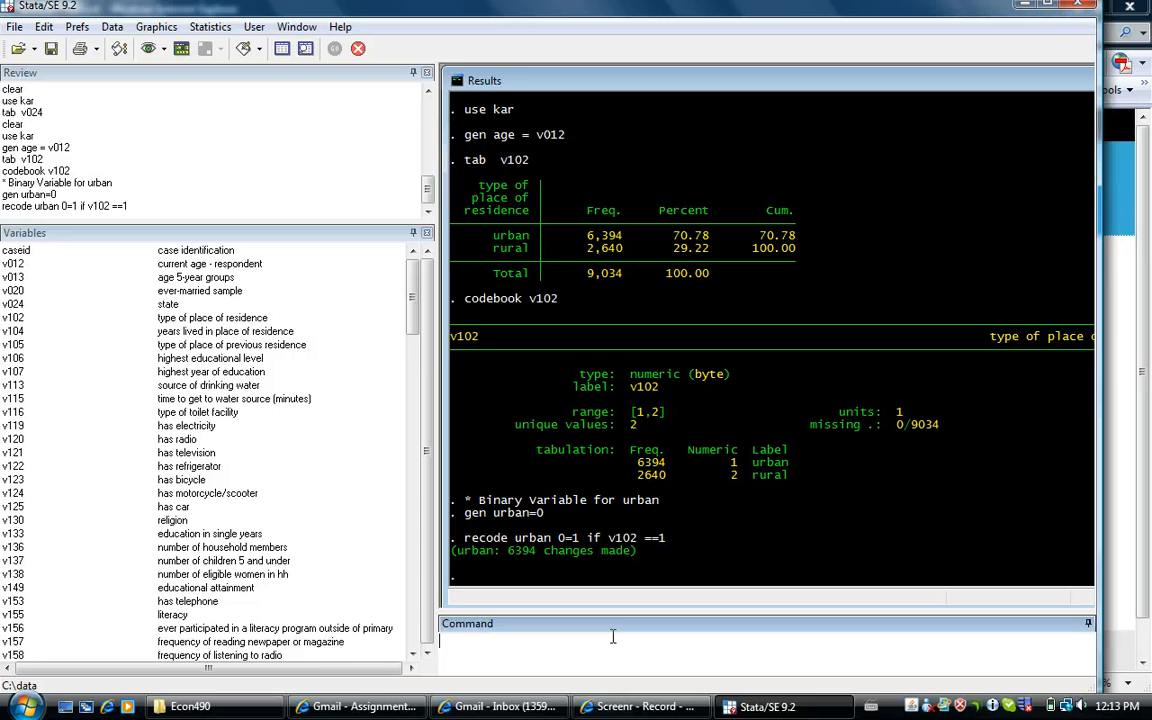
# - Cross-tabulate urban against v102 to confirm the recode
pyautogui.write('tab')
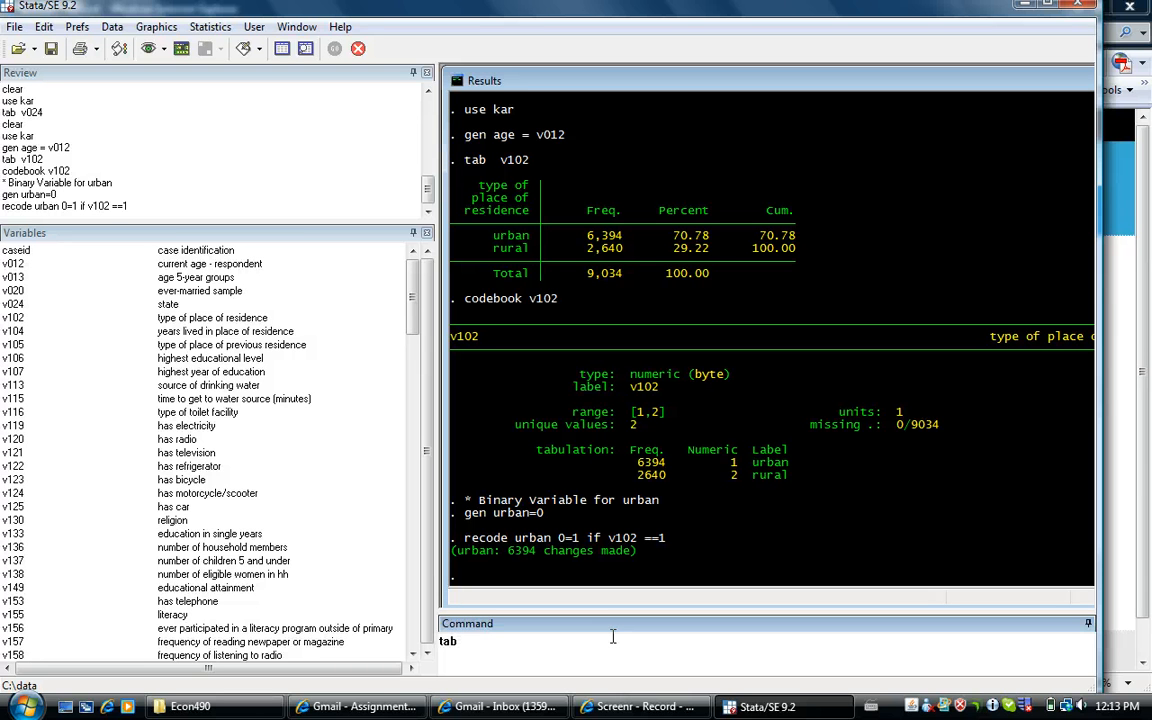
pyautogui.write('urban')
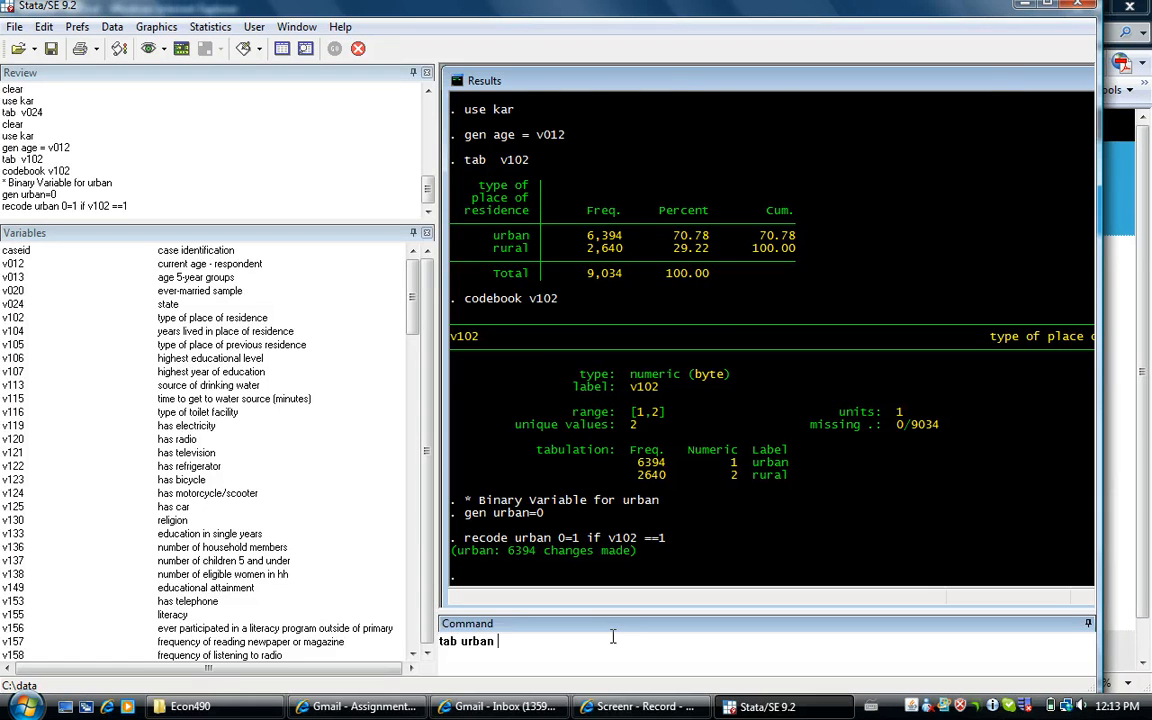
pyautogui.write('v102')
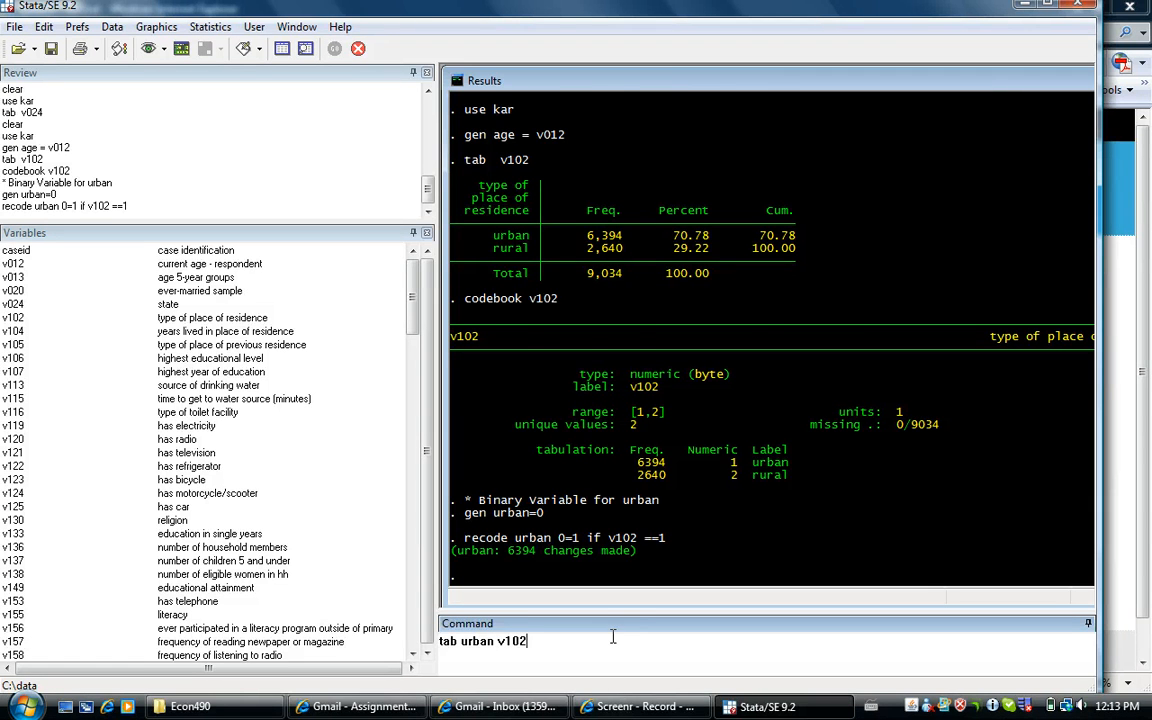
pyautogui.press('Return')
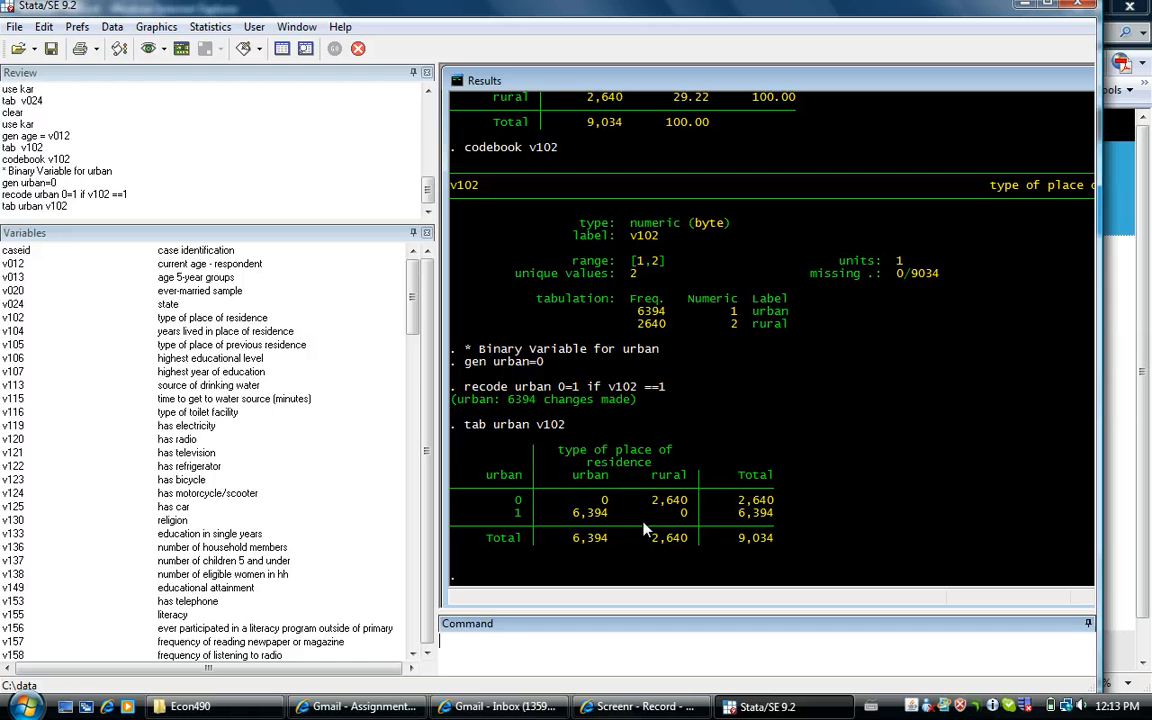
pyautogui.moveTo(518, 488)
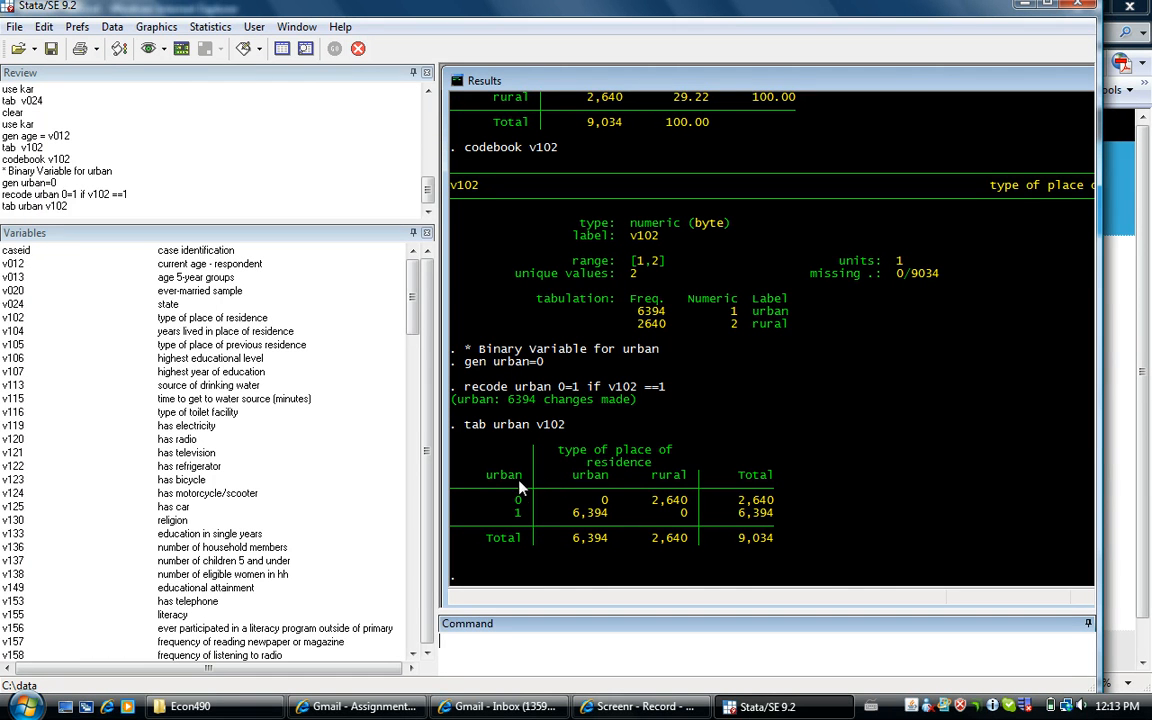
pyautogui.moveTo(516, 504)
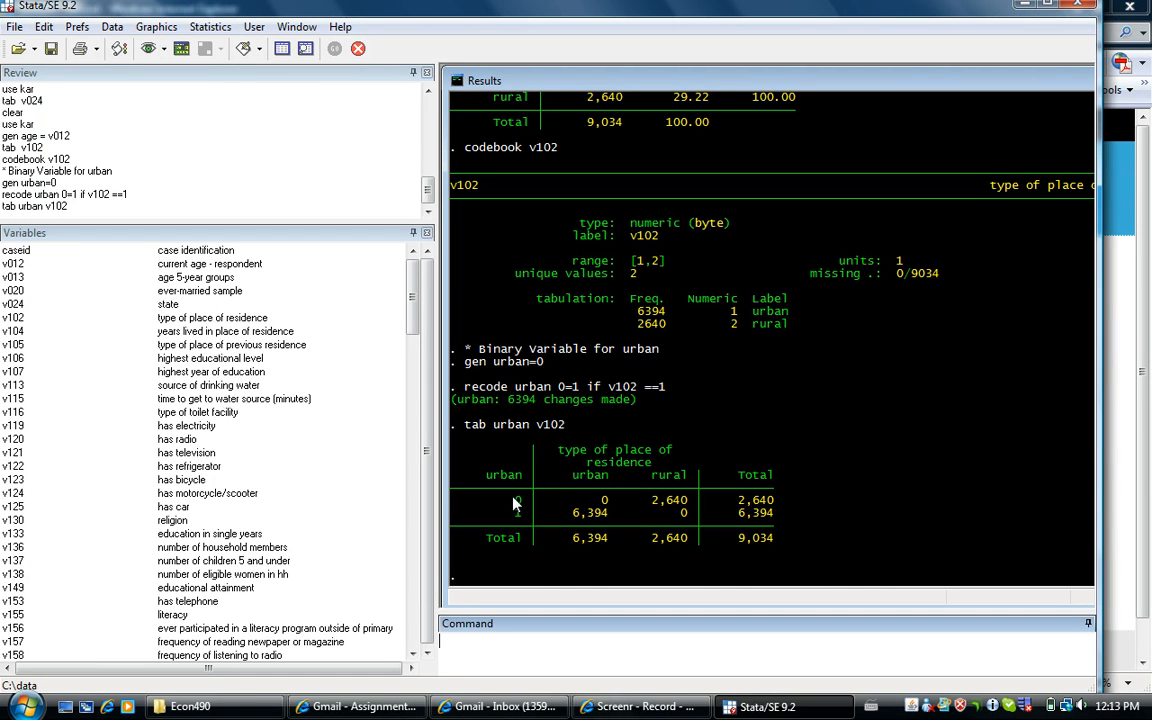
pyautogui.moveTo(512, 516)
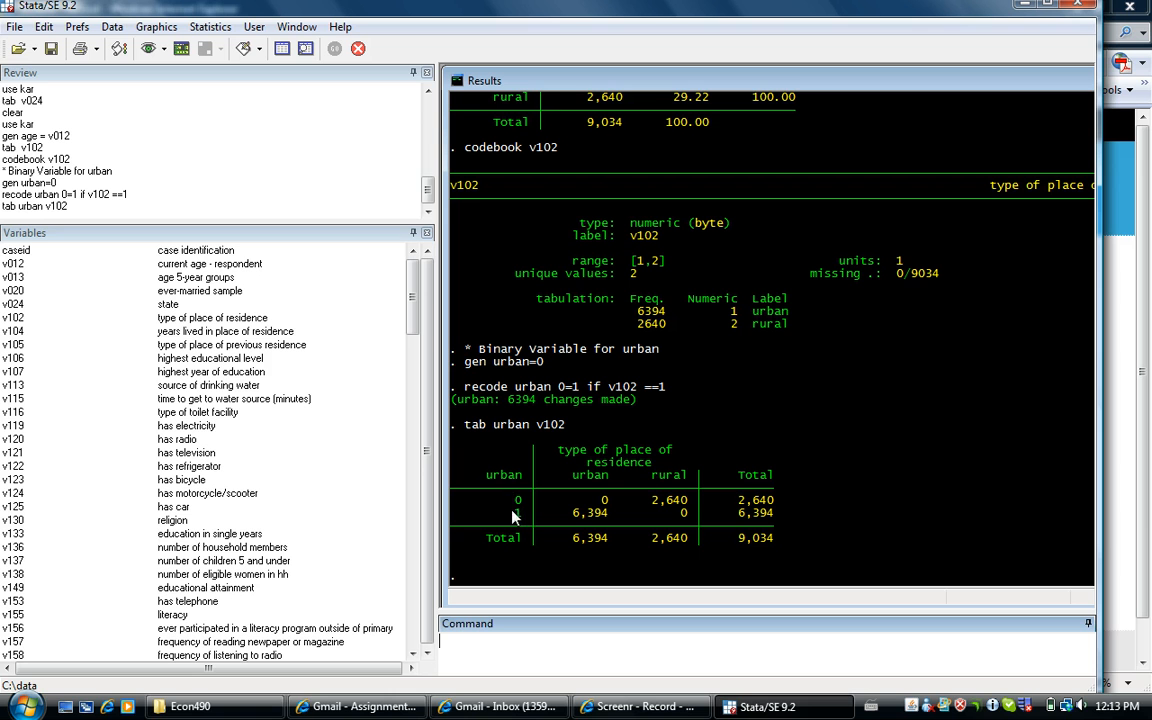
pyautogui.moveTo(632, 476)
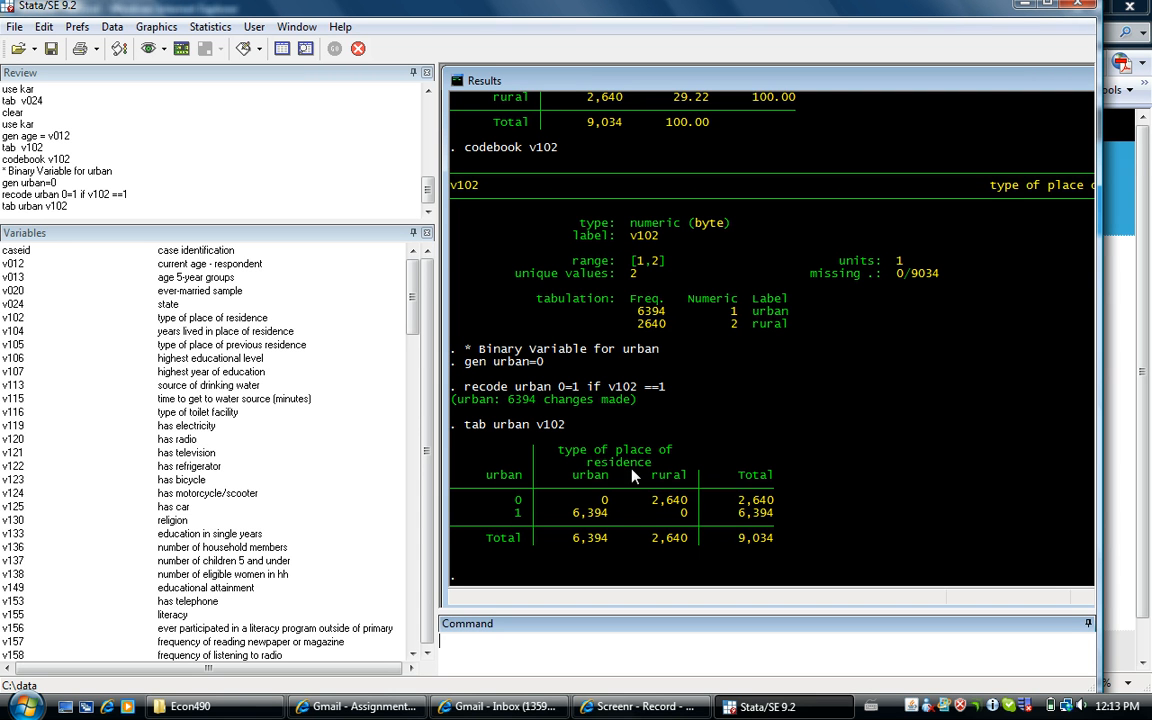
pyautogui.moveTo(600, 448)
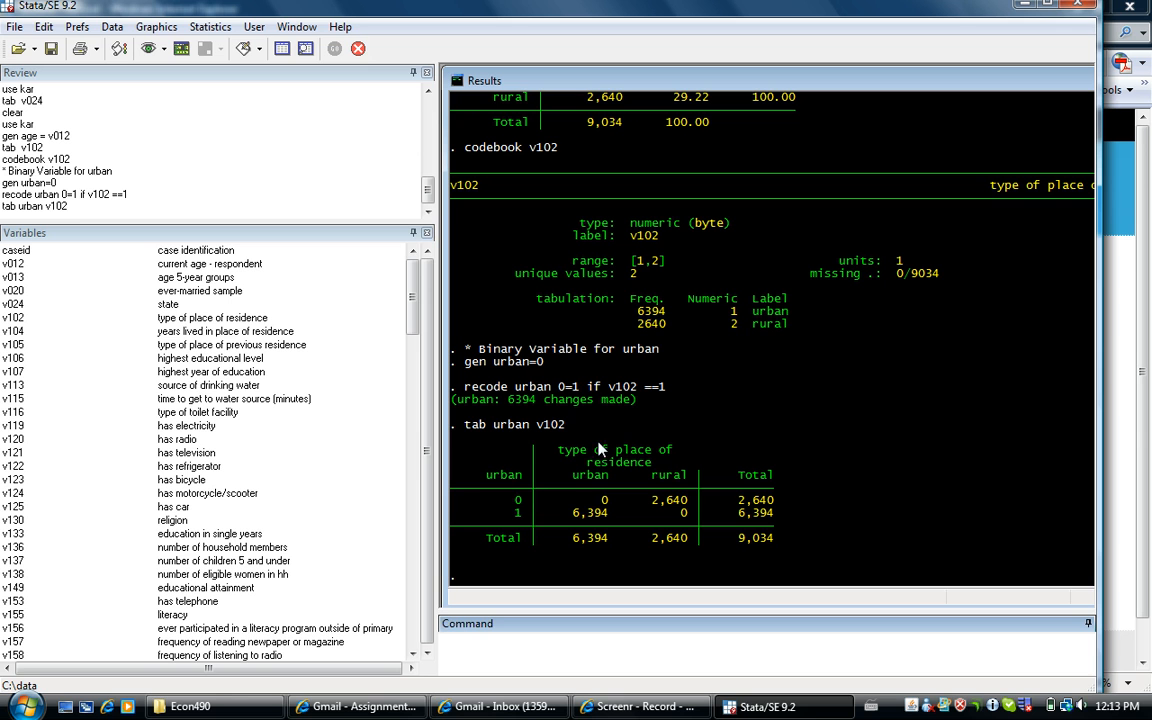
pyautogui.moveTo(544, 496)
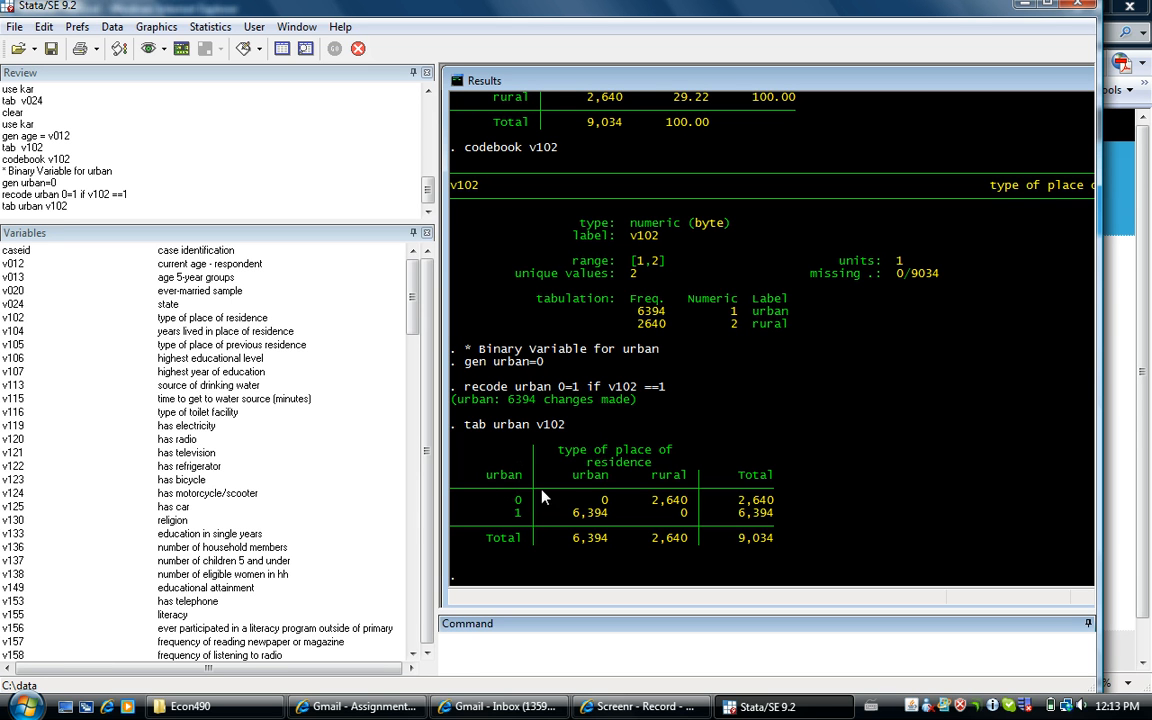
pyautogui.moveTo(602, 516)
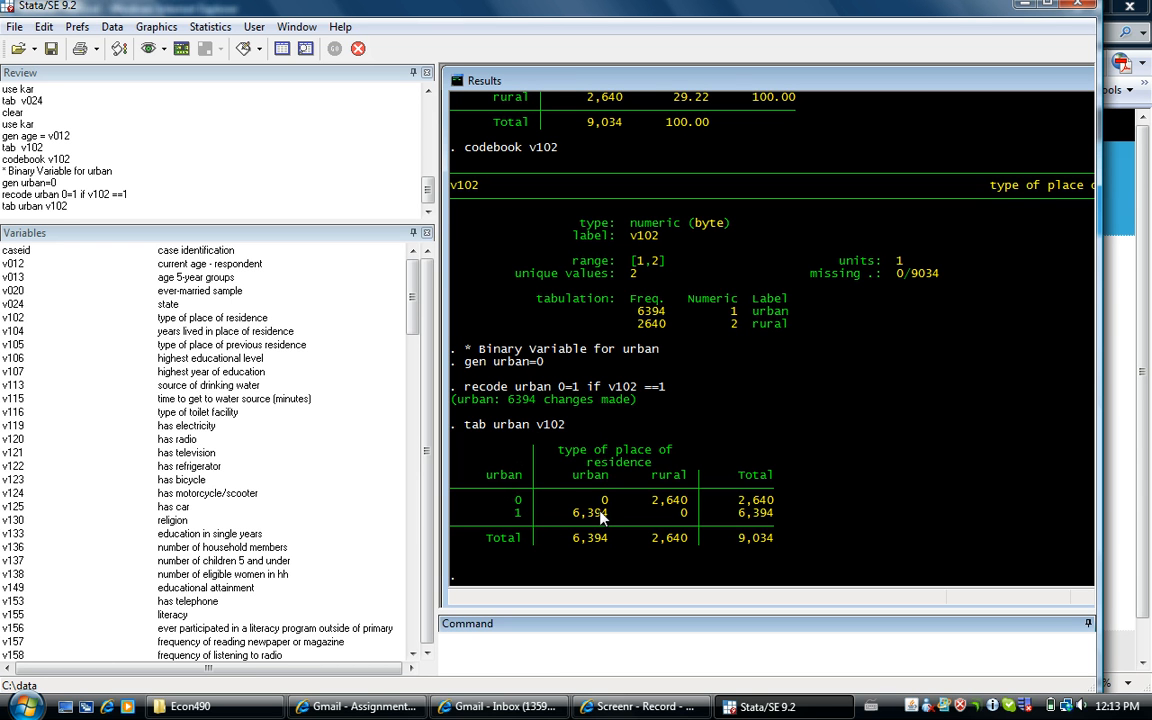
pyautogui.moveTo(648, 462)
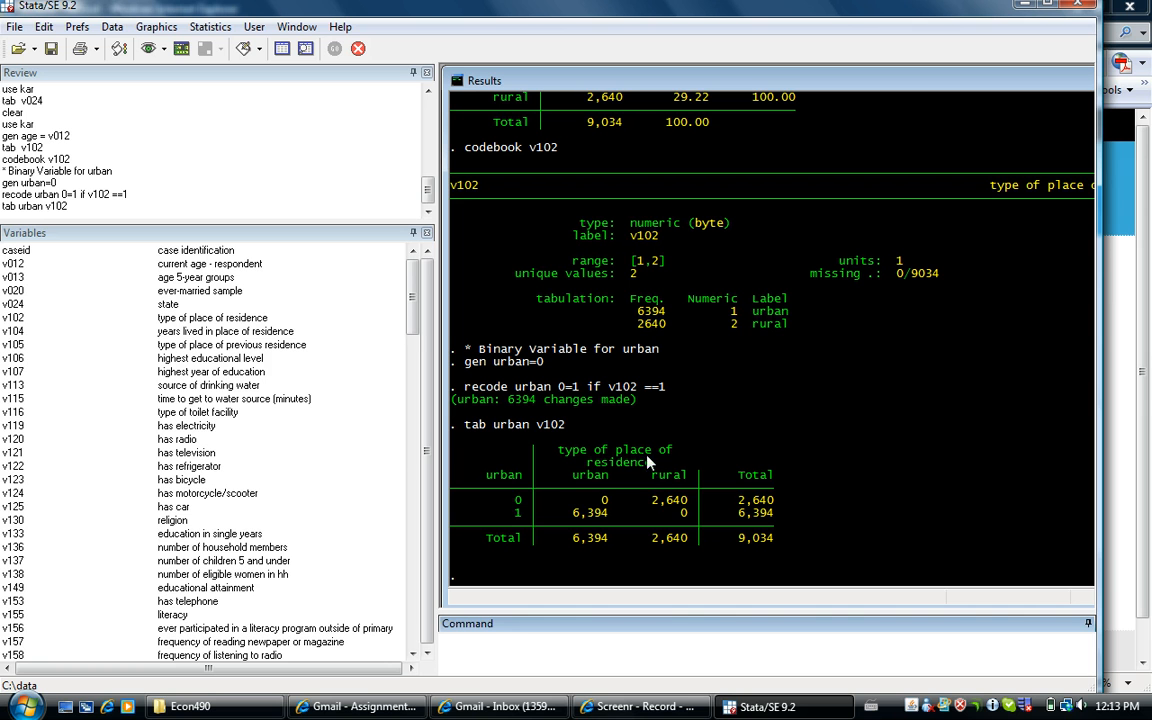
pyautogui.moveTo(516, 504)
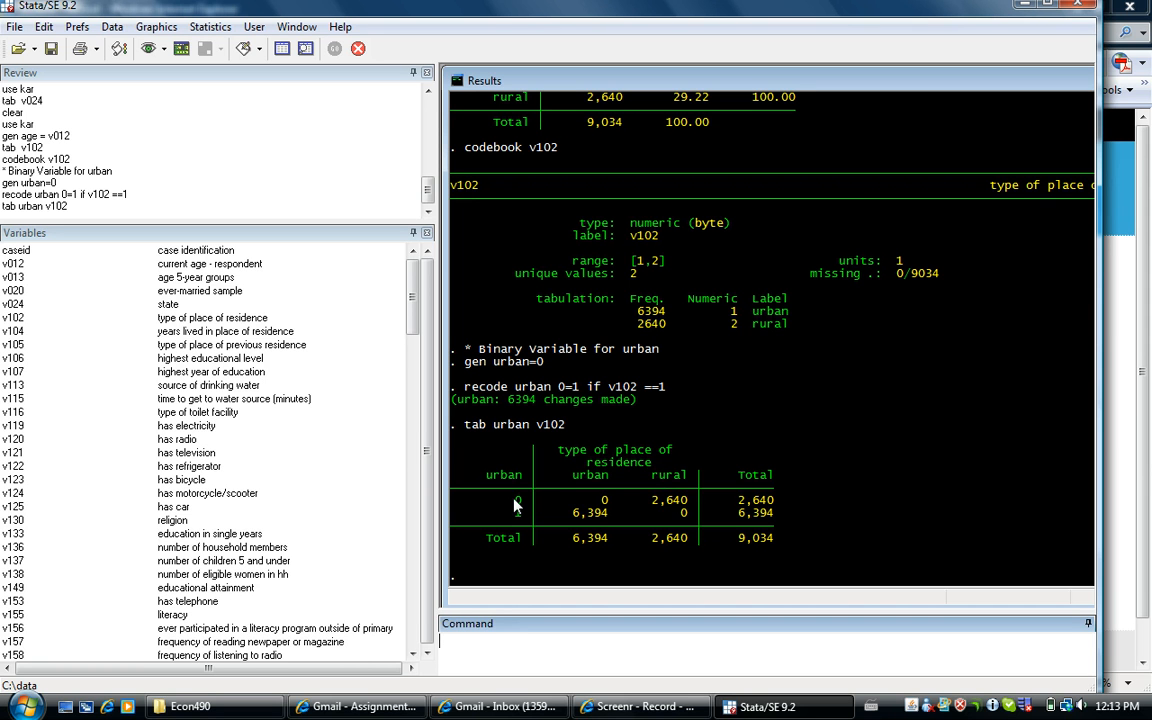
pyautogui.moveTo(680, 508)
pyautogui.write('tab')
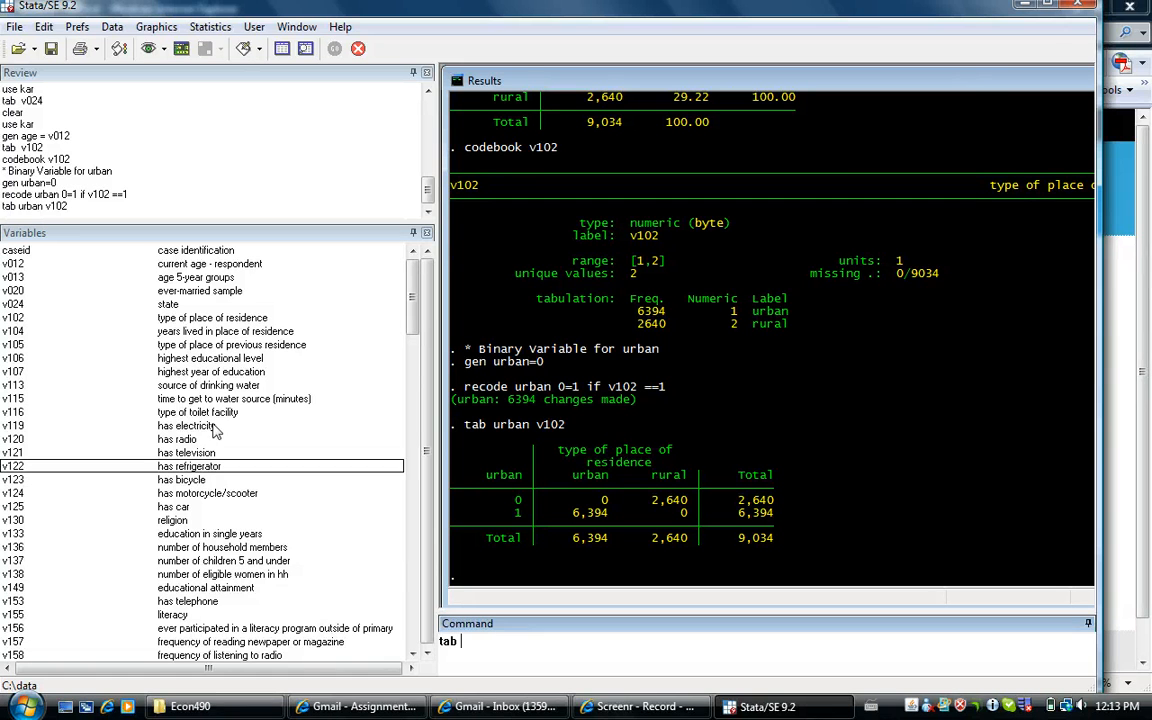
# - Select educational attainment v149 from the Variables window and tabulate it
pyautogui.click(210, 358)
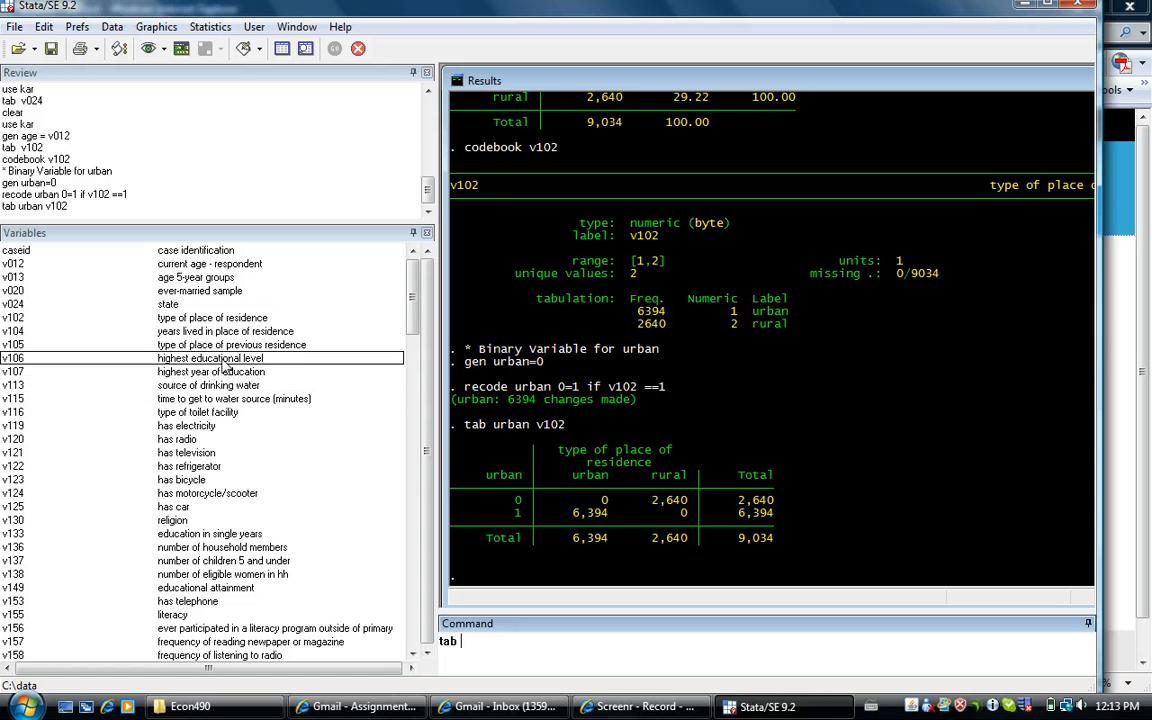
pyautogui.click(220, 370)
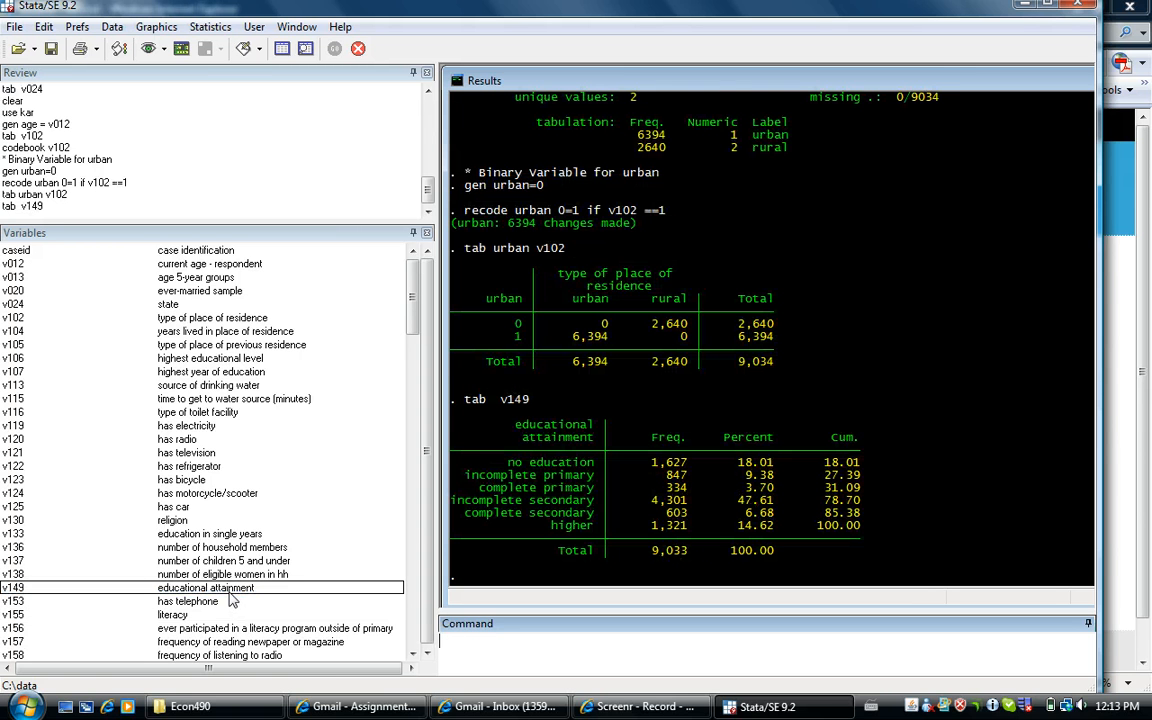
# - Run 'codebook v149' to see its six education codes
pyautogui.write('codebook v')
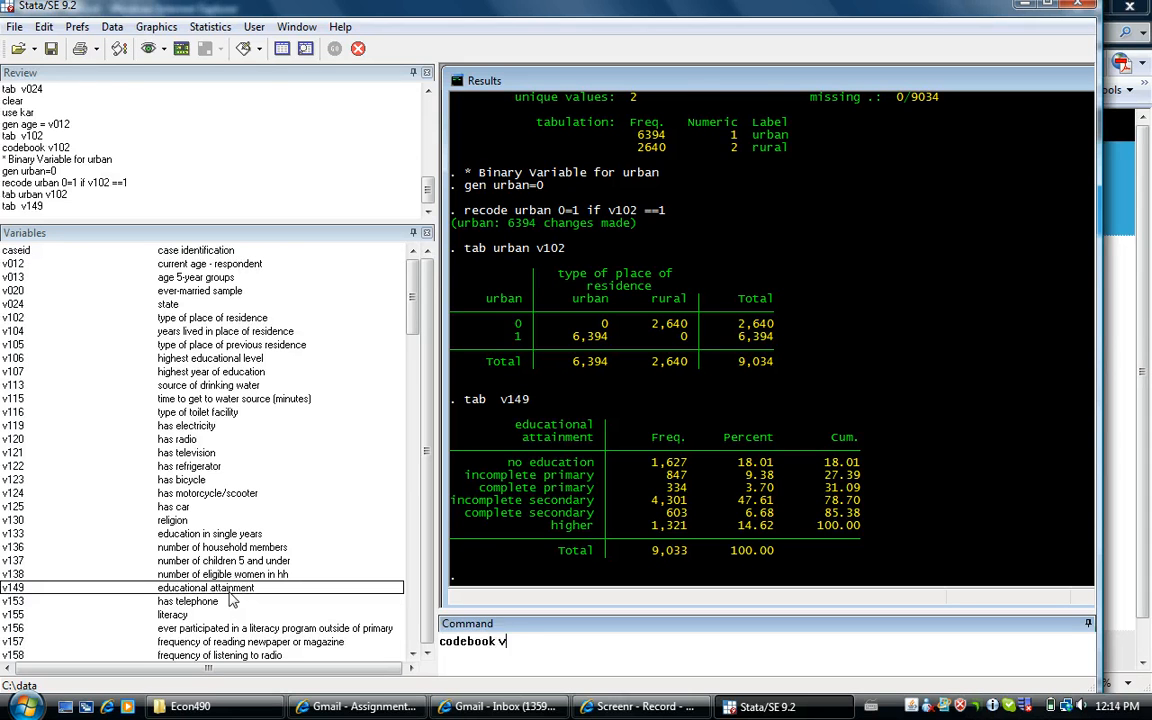
pyautogui.press('Return')
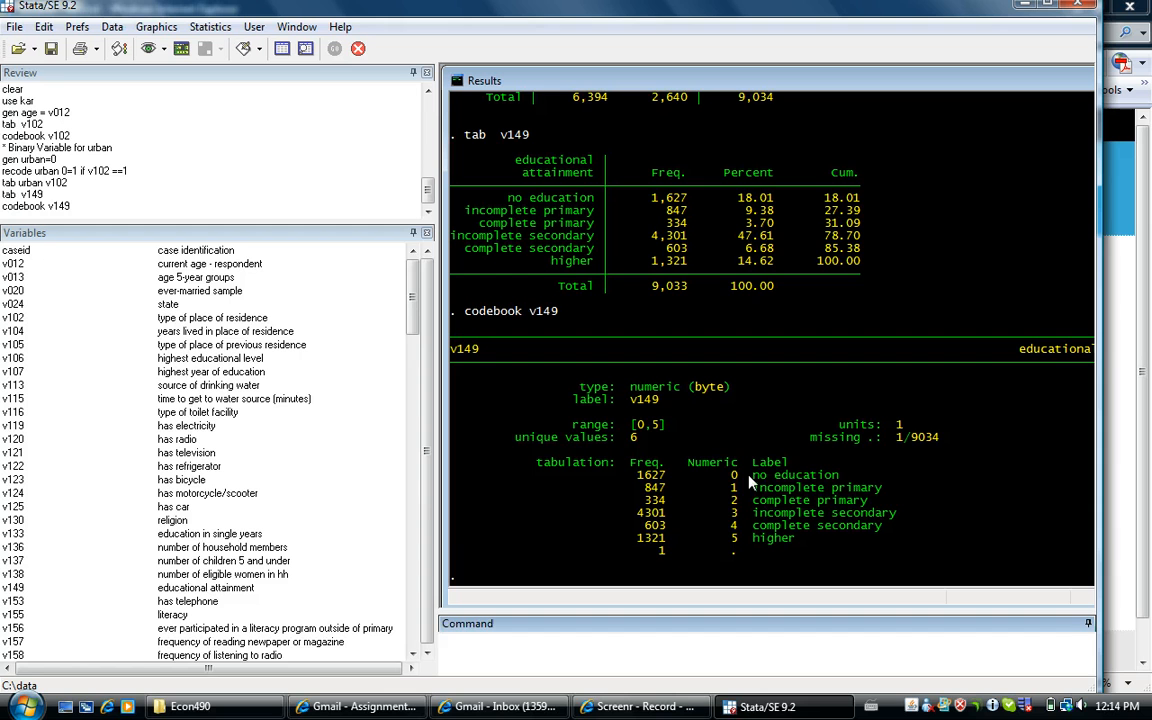
pyautogui.moveTo(740, 450)
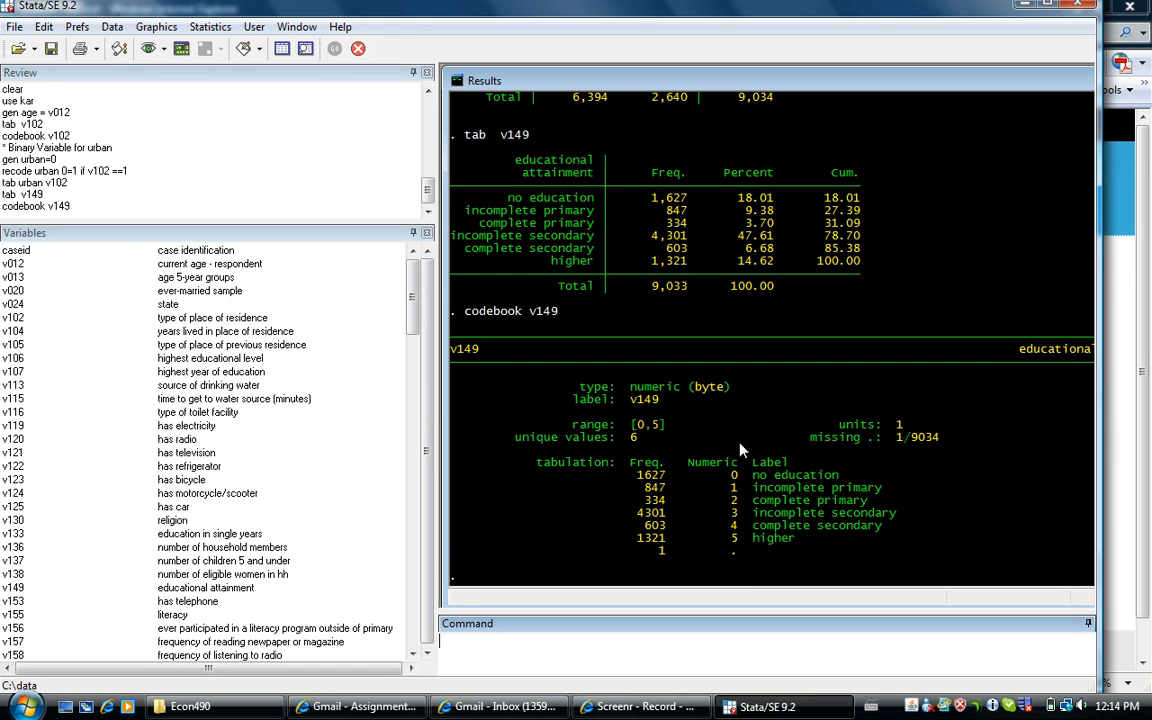
pyautogui.moveTo(742, 512)
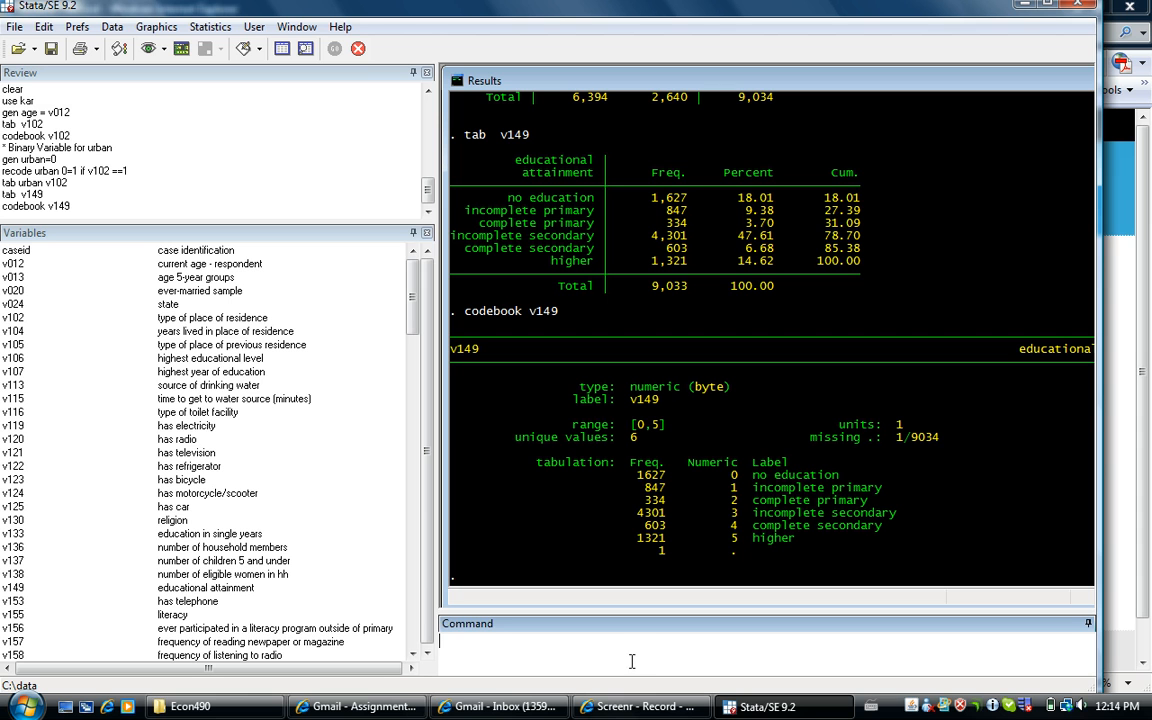
# - Generate edu = v149 as a copy of educational attainment
pyautogui.write('gen')
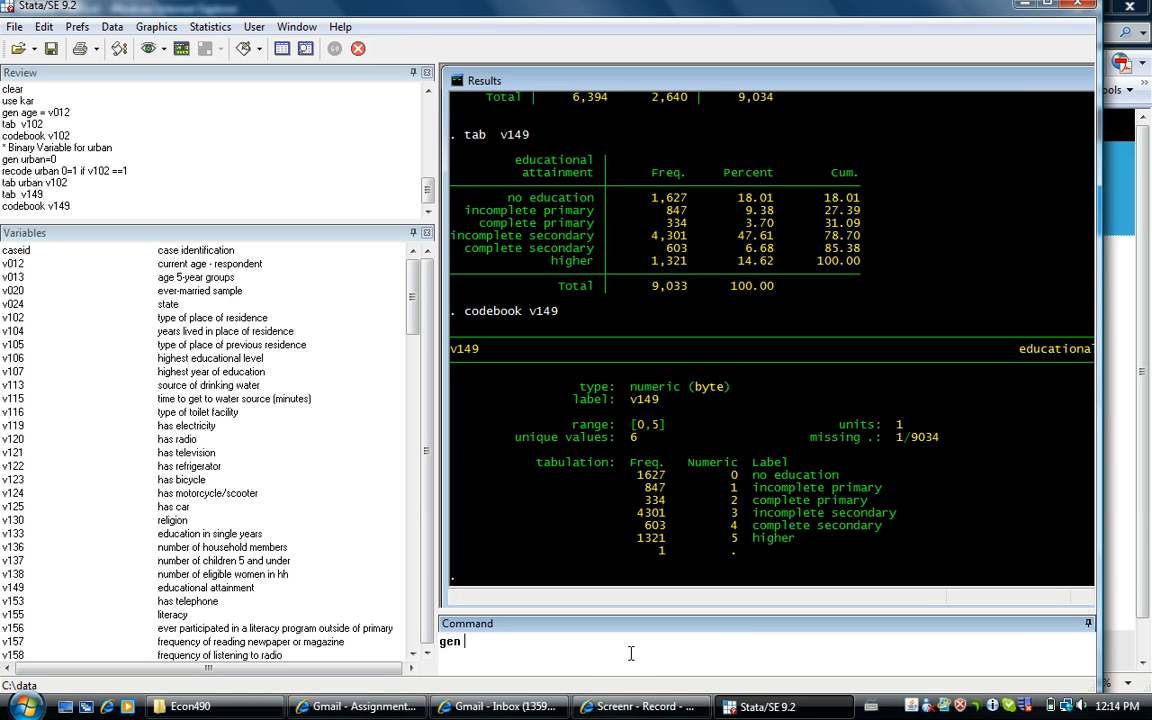
pyautogui.write('edu=')
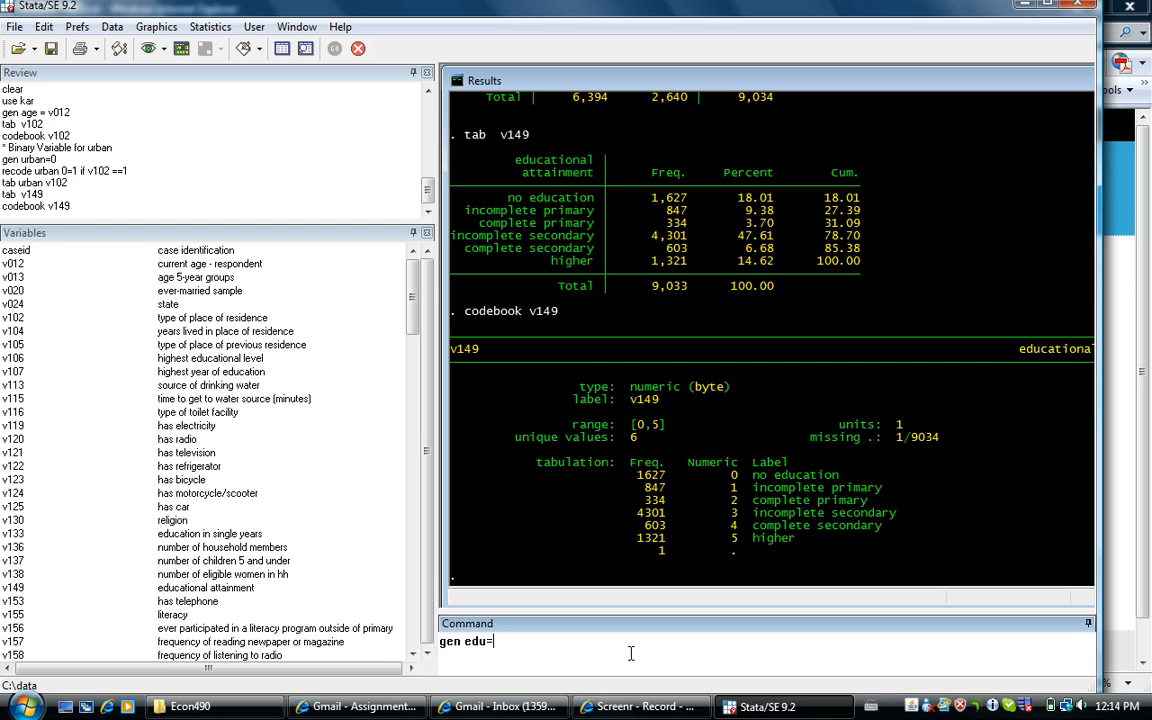
pyautogui.write('v14')
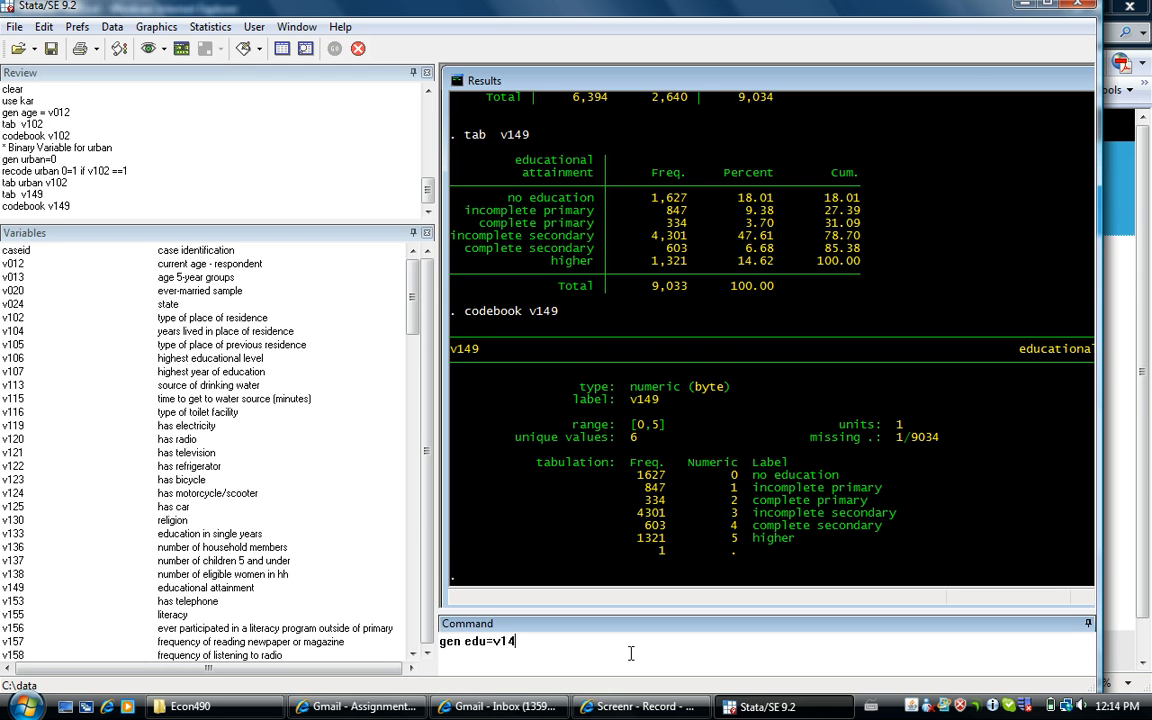
pyautogui.press('Return')
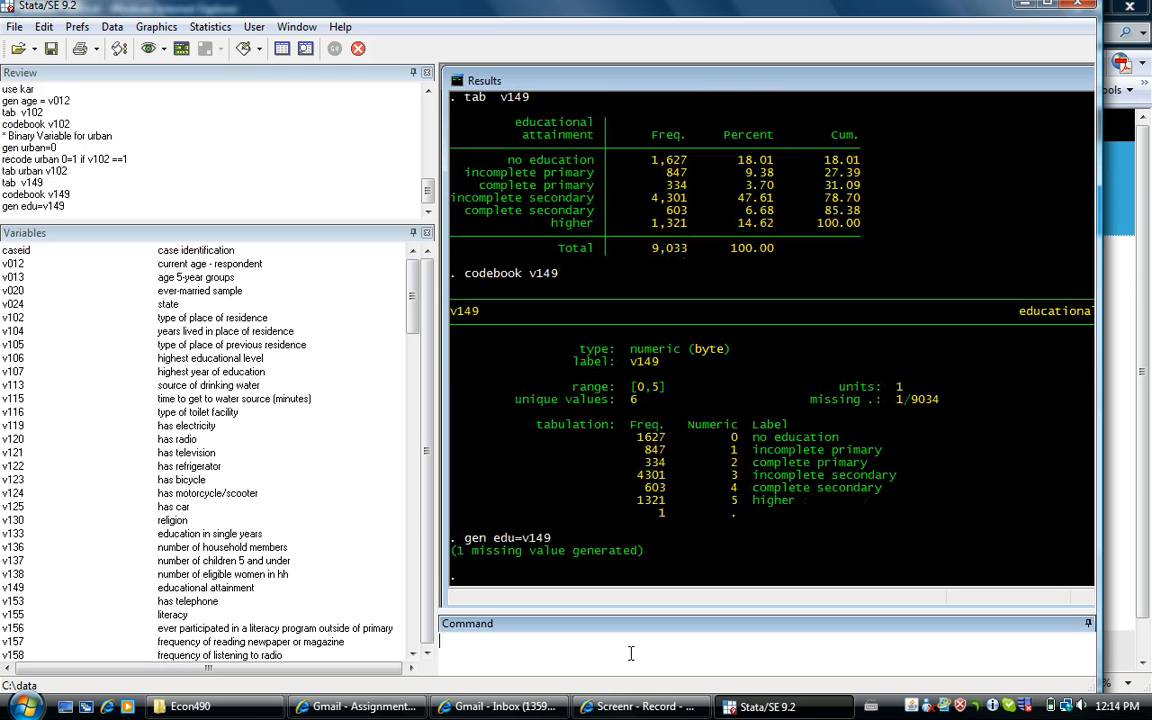
pyautogui.write('tab')
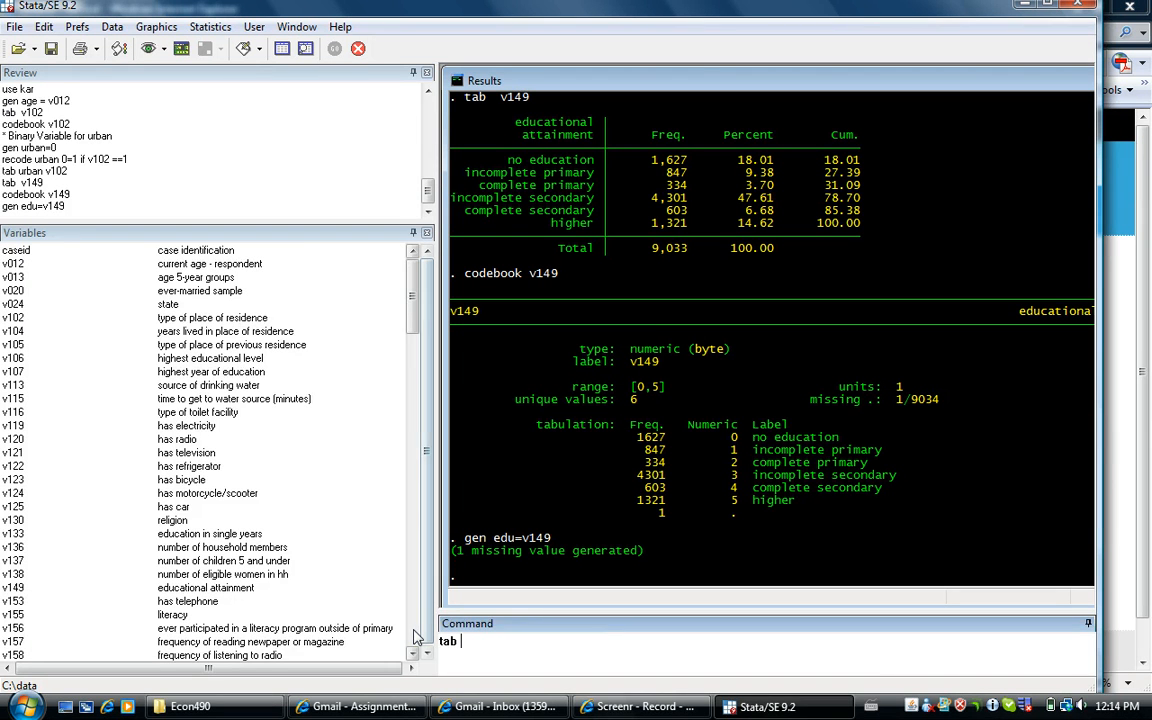
# - Tabulate partner's education level v701 and partner's educational attainment v729 (6,807 cases each)
pyautogui.scroll(-3)
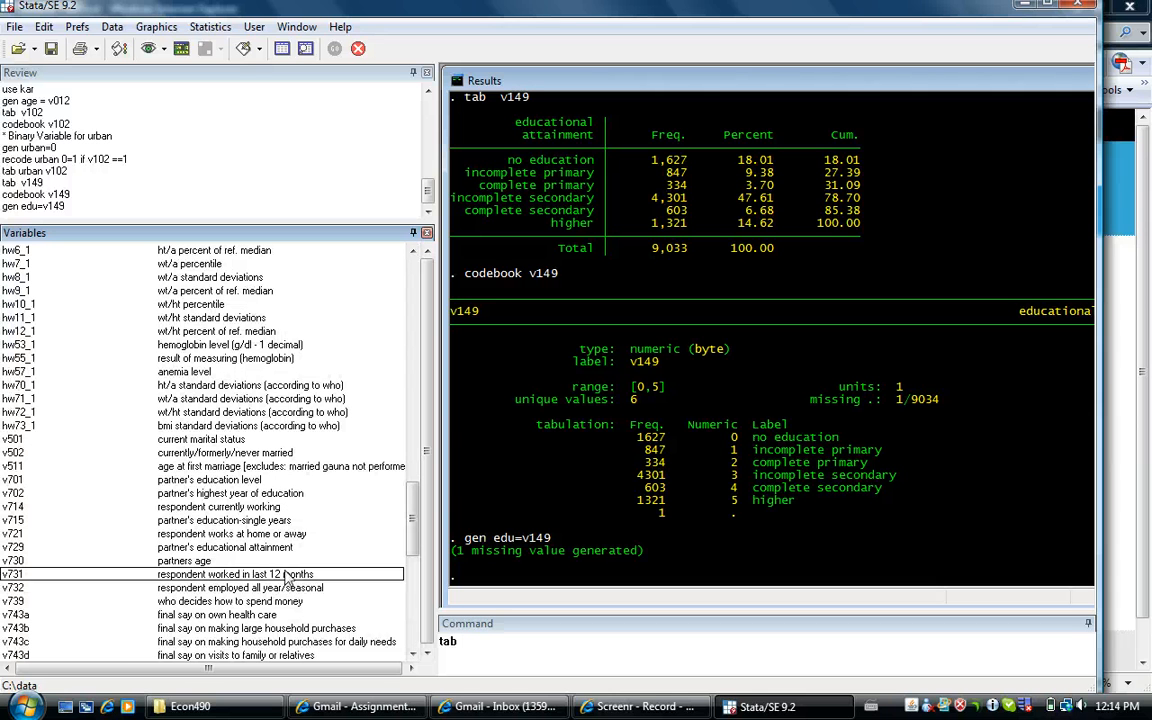
pyautogui.click(200, 520)
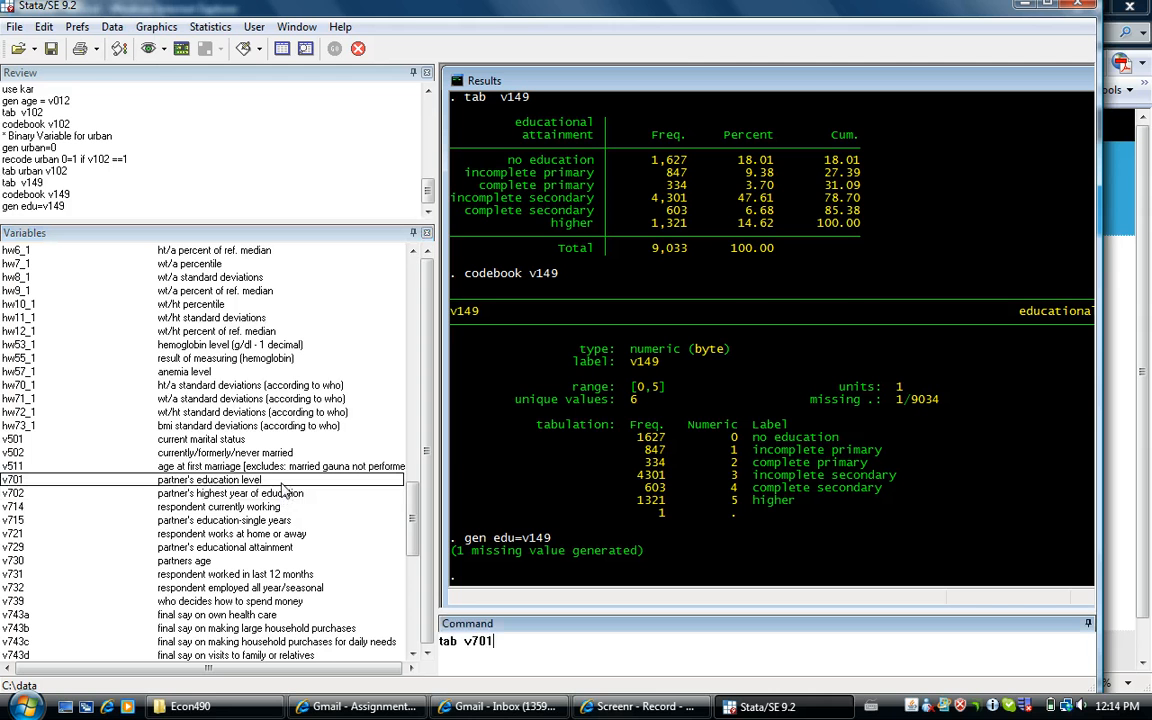
pyautogui.press('Return')
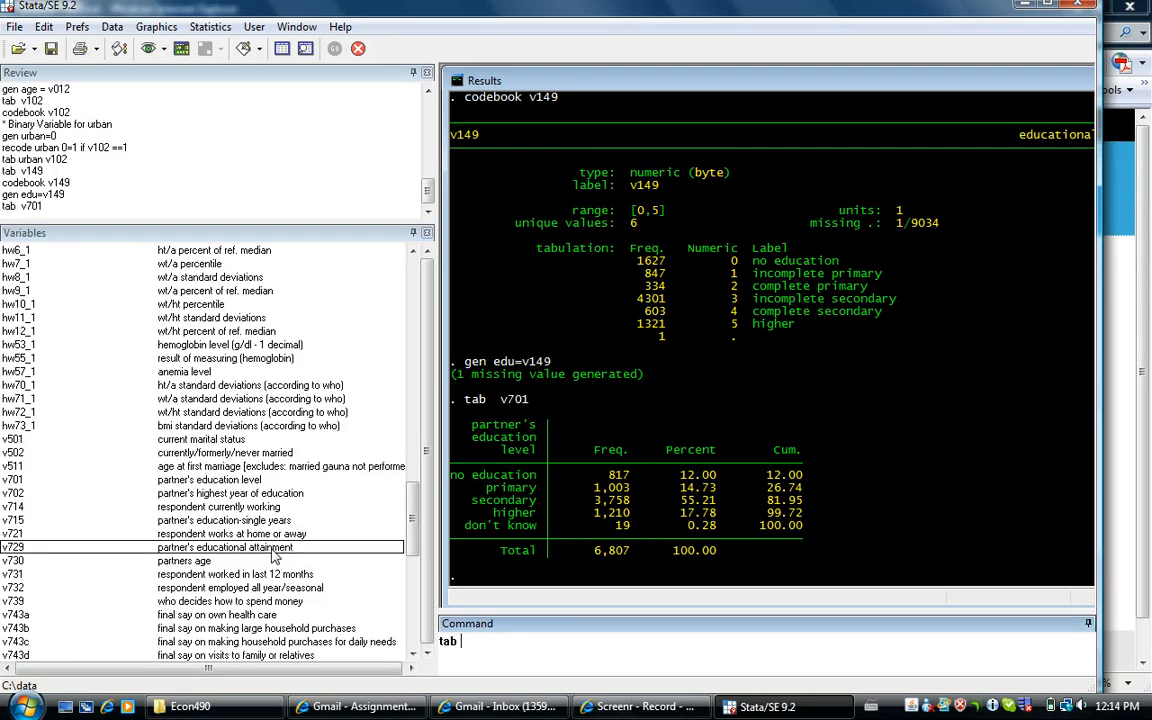
pyautogui.write('v729')
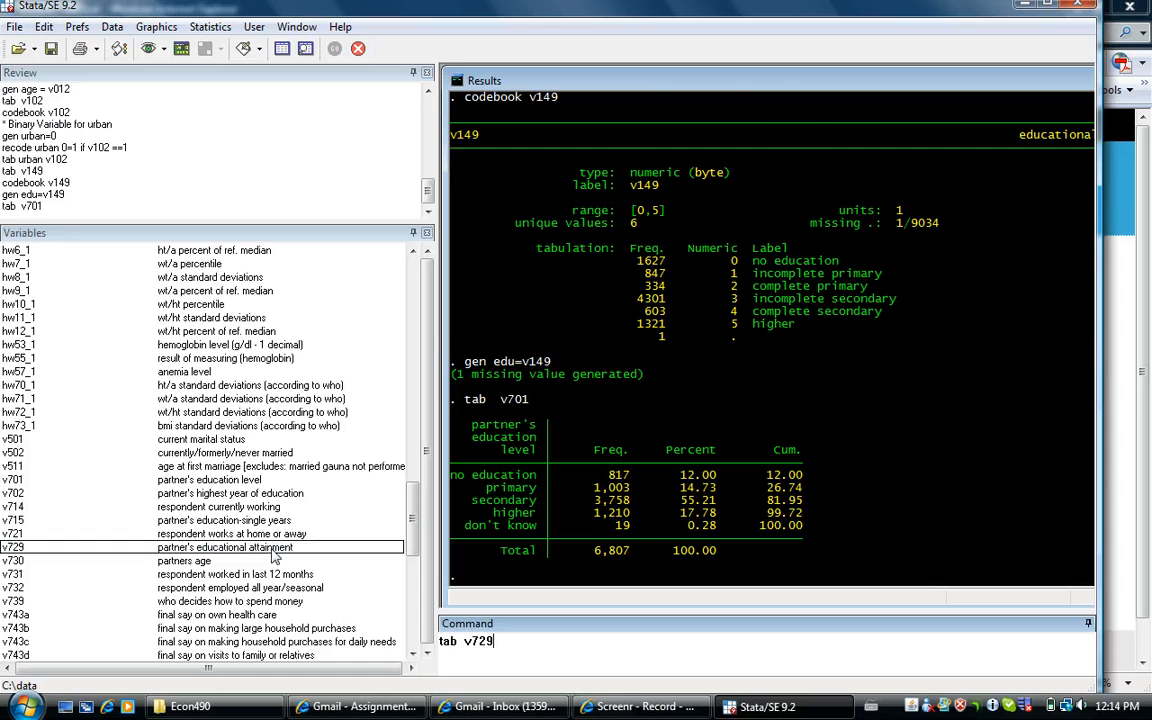
pyautogui.press('Return')
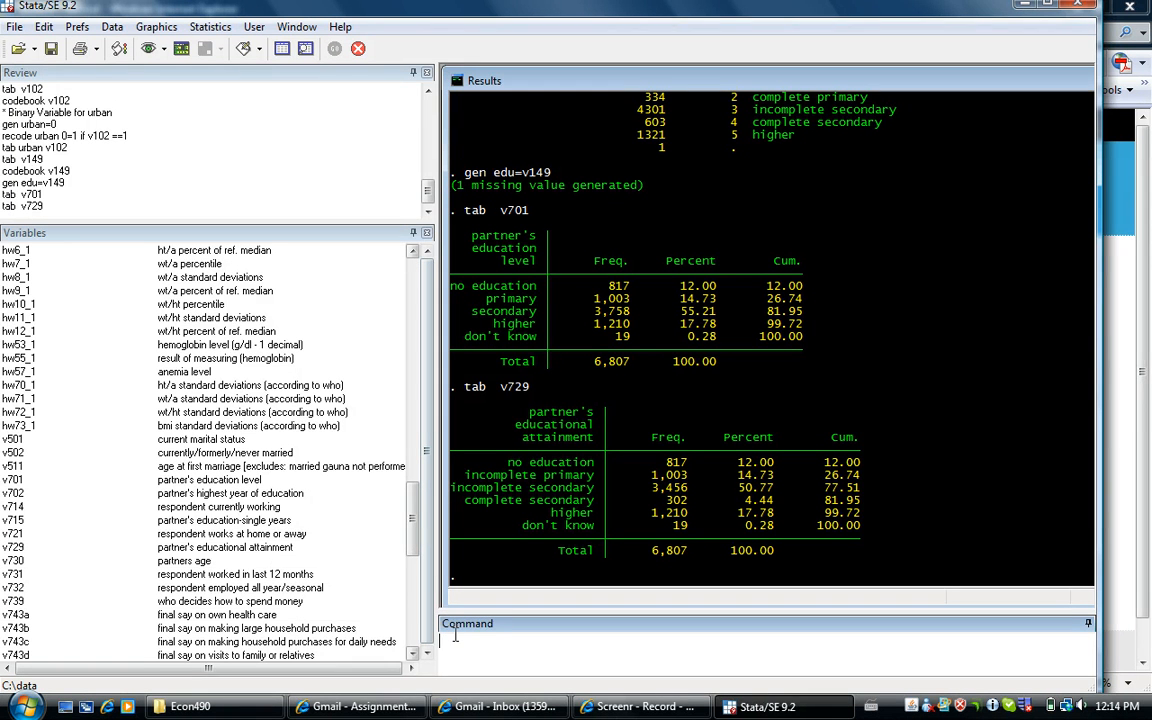
# - Run 'codebook v729', revealing codes 0–5 plus 8 for don't know
pyautogui.write('codeb')
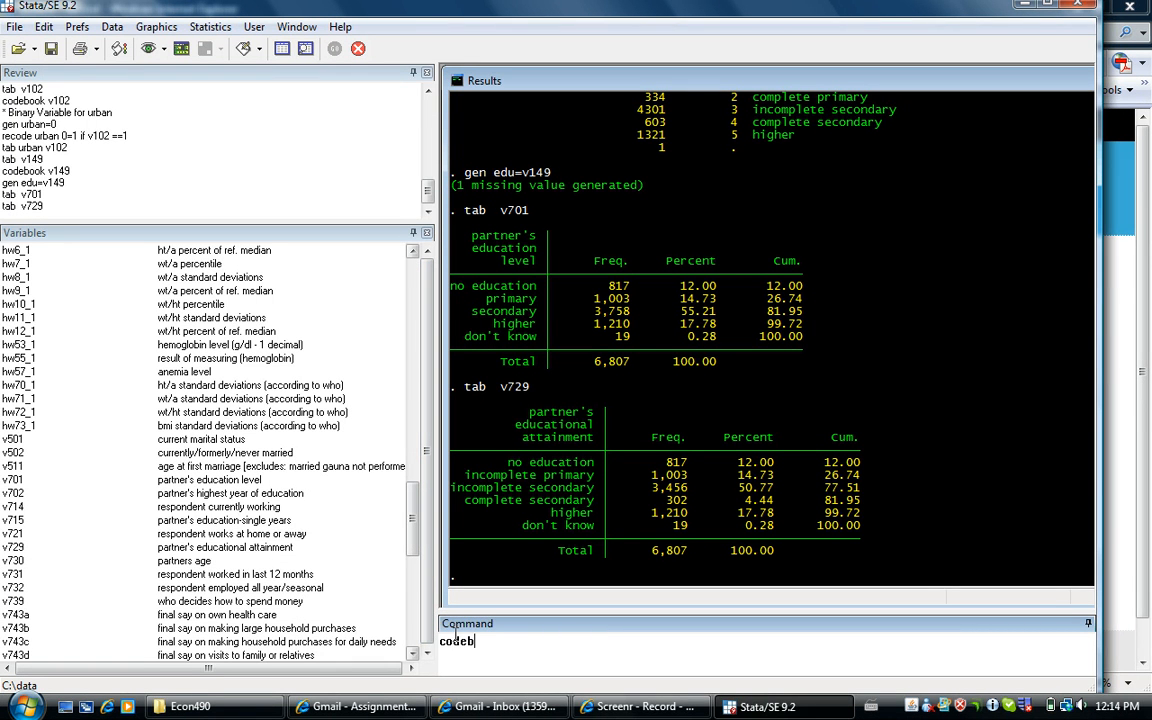
pyautogui.write('ook v7')
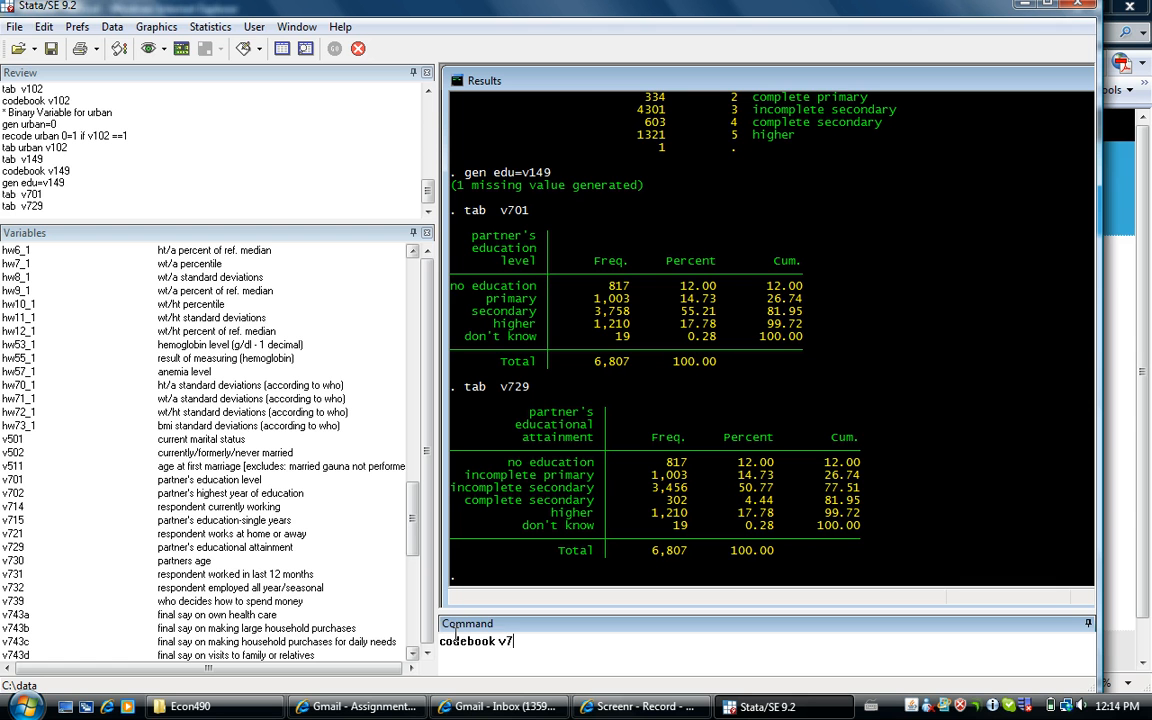
pyautogui.press('Return')
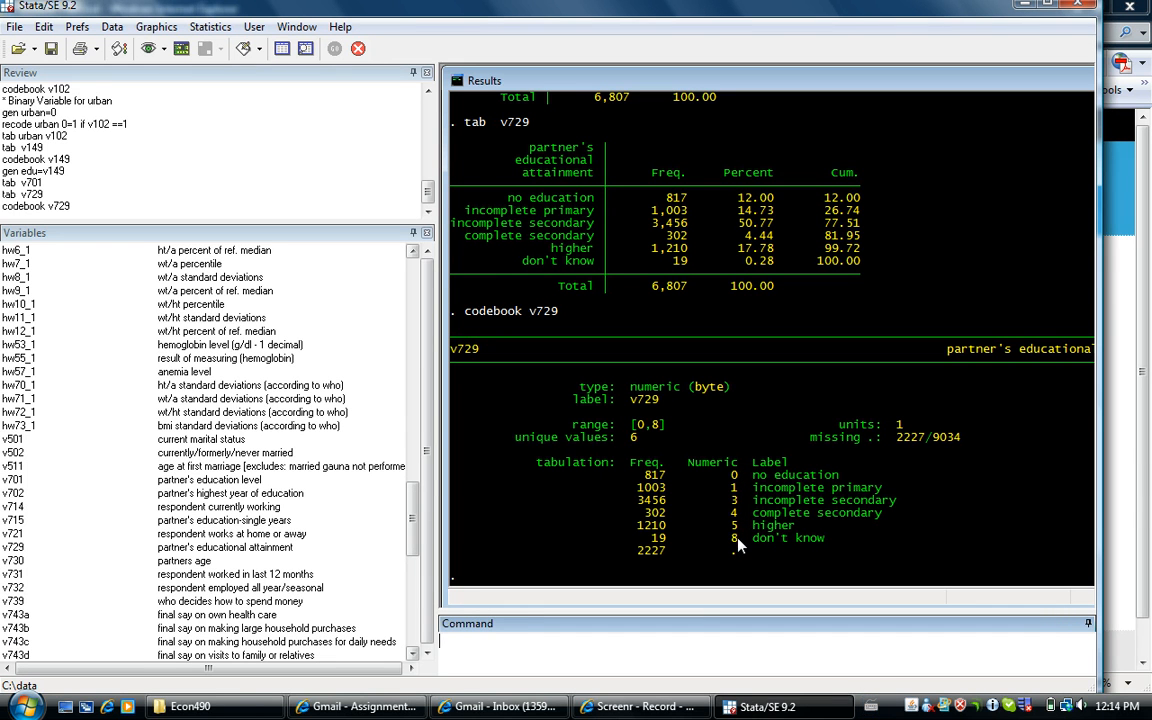
pyautogui.moveTo(822, 540)
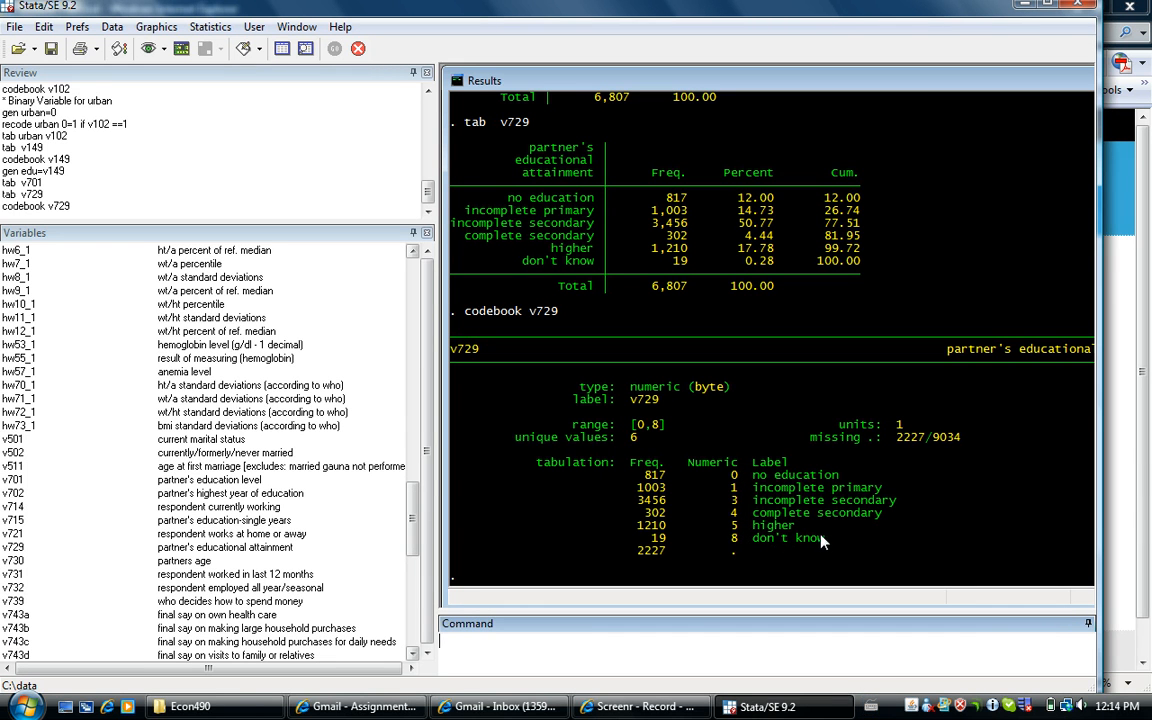
pyautogui.moveTo(784, 530)
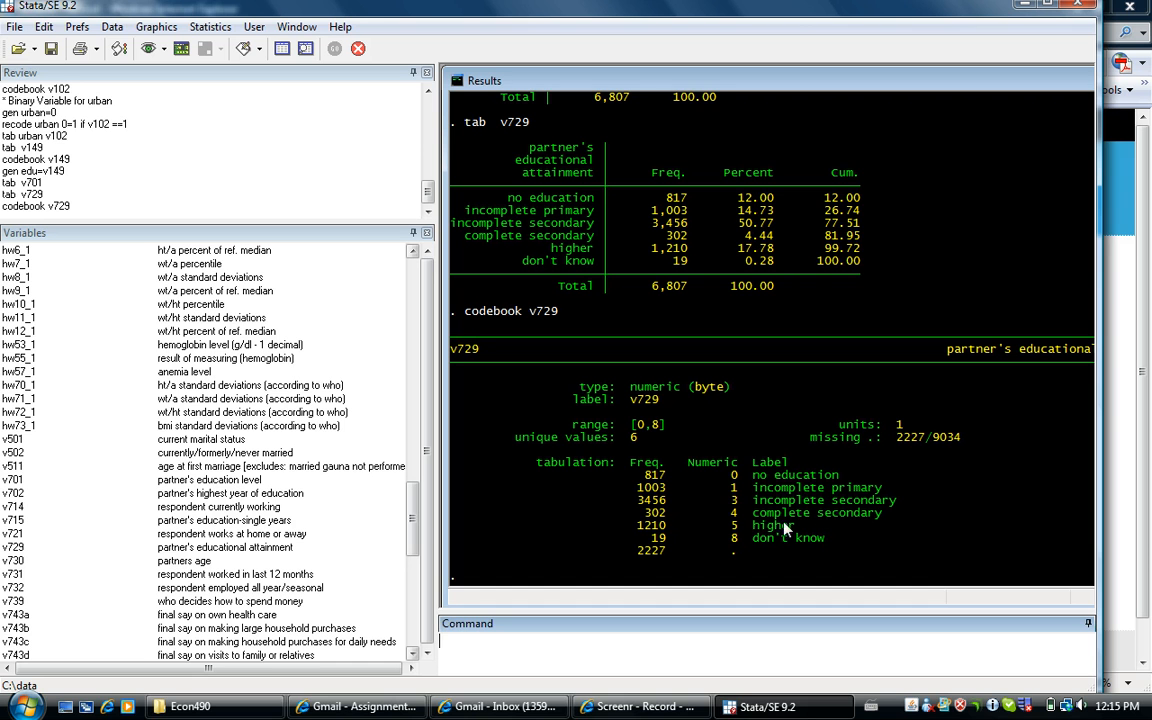
pyautogui.moveTo(736, 548)
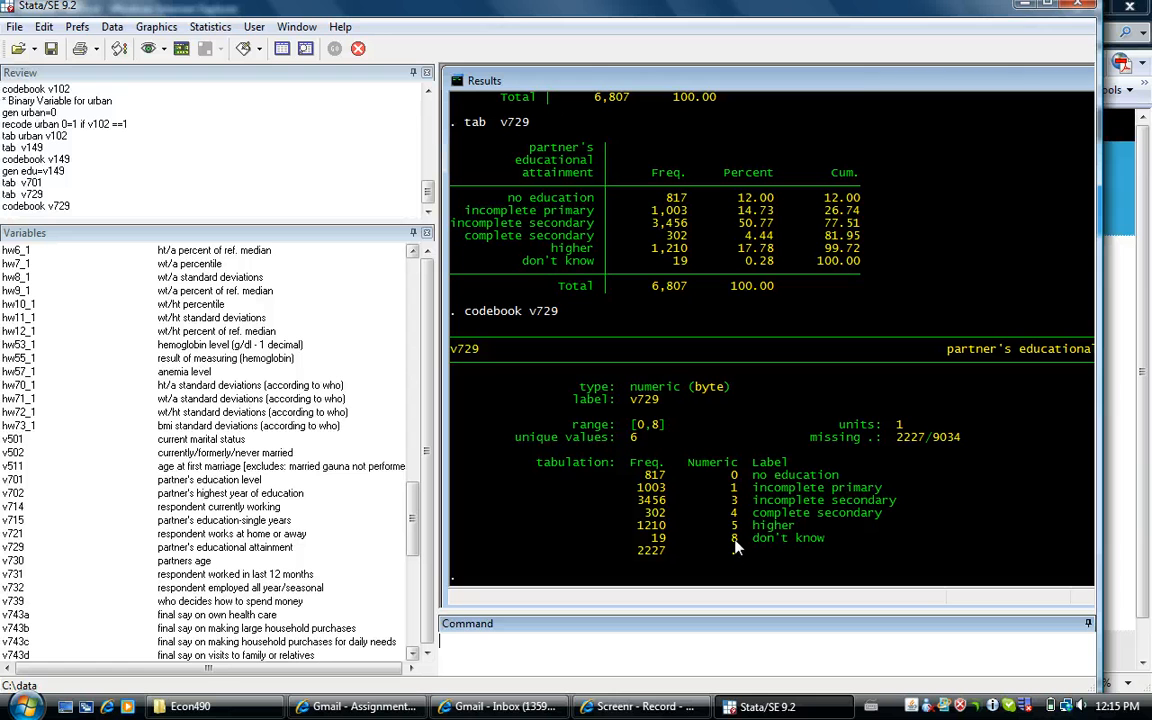
pyautogui.moveTo(740, 546)
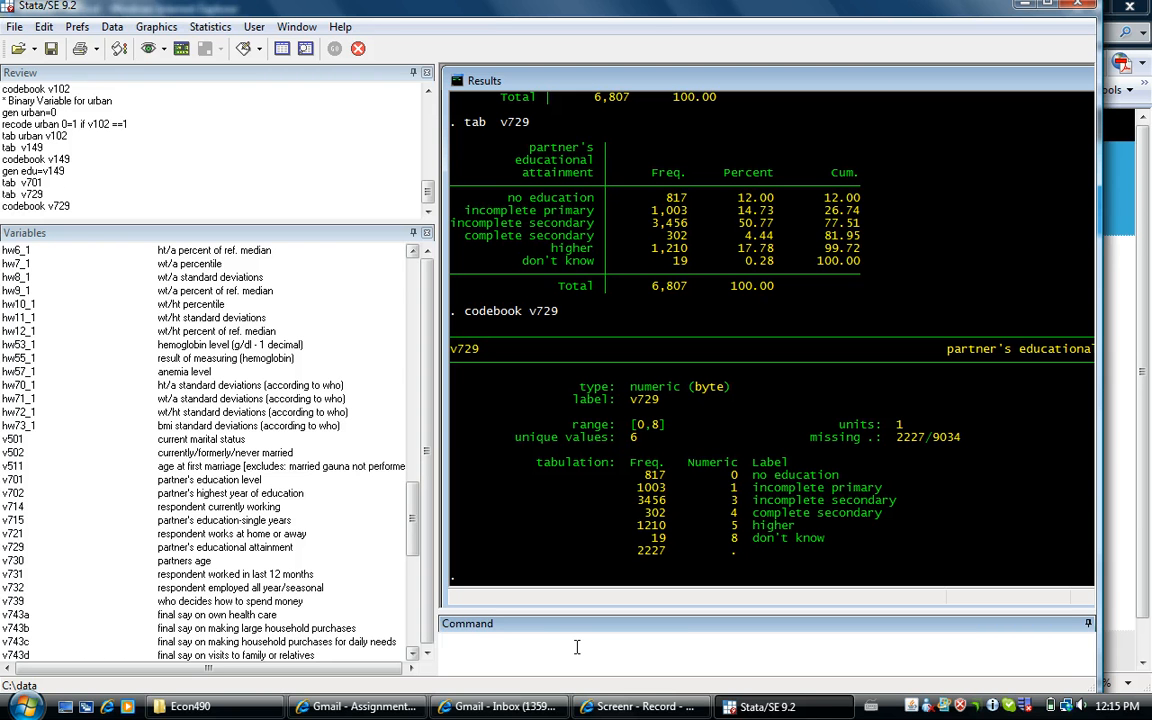
# - Generate edu_h = v729 as husband's education (2,227 missing)
pyautogui.write('gen')
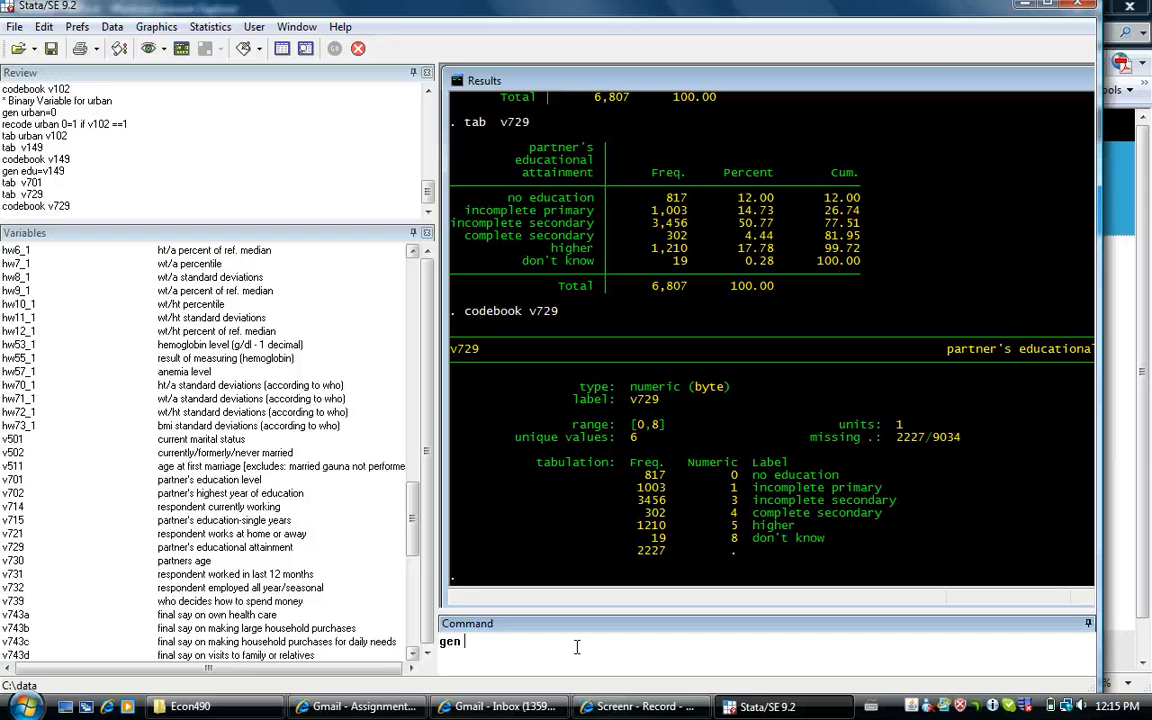
pyautogui.write('edu_h')
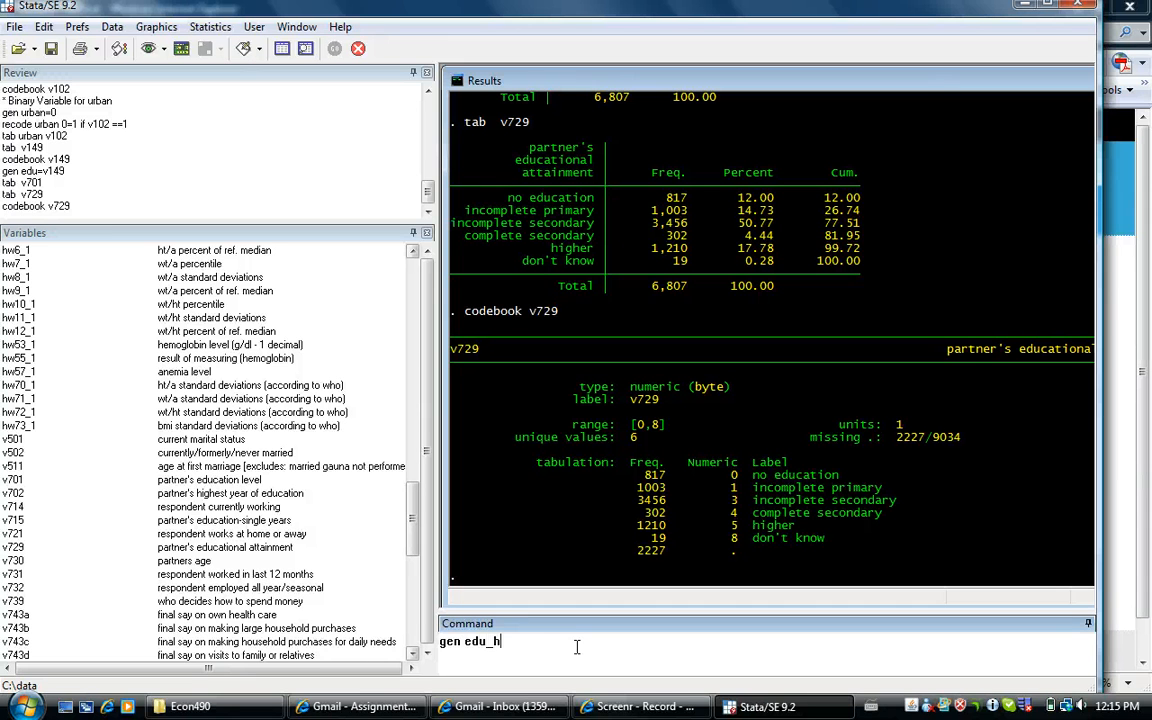
pyautogui.write('=v7')
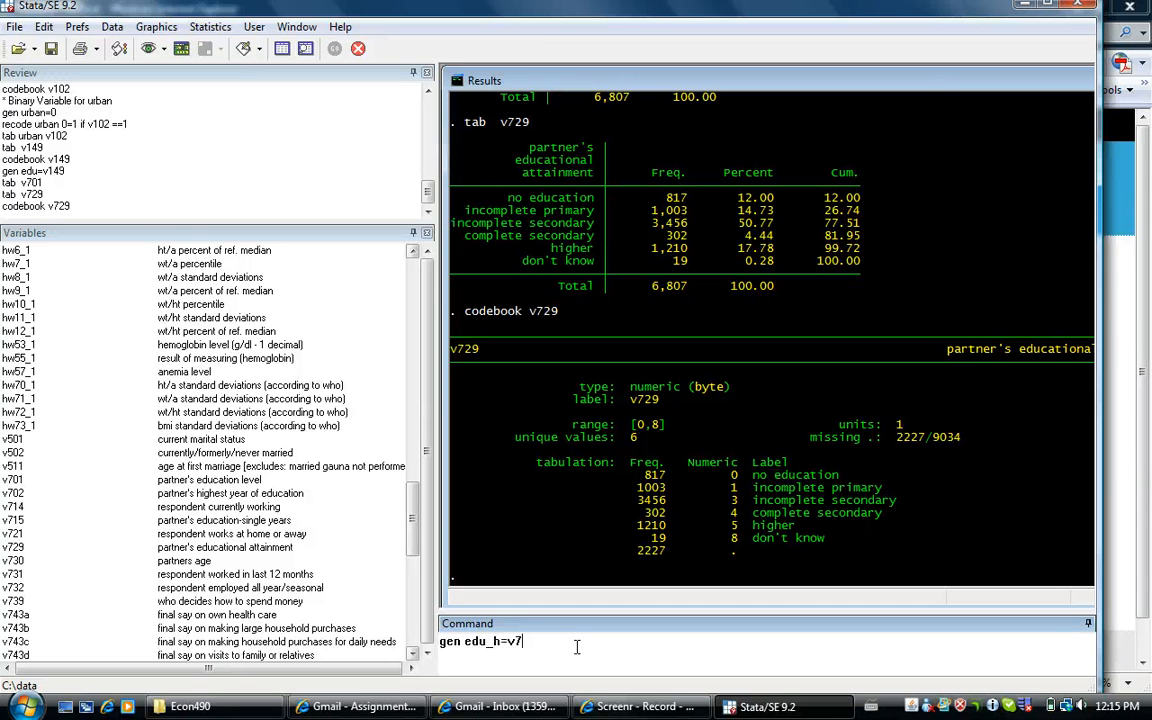
pyautogui.press('Return')
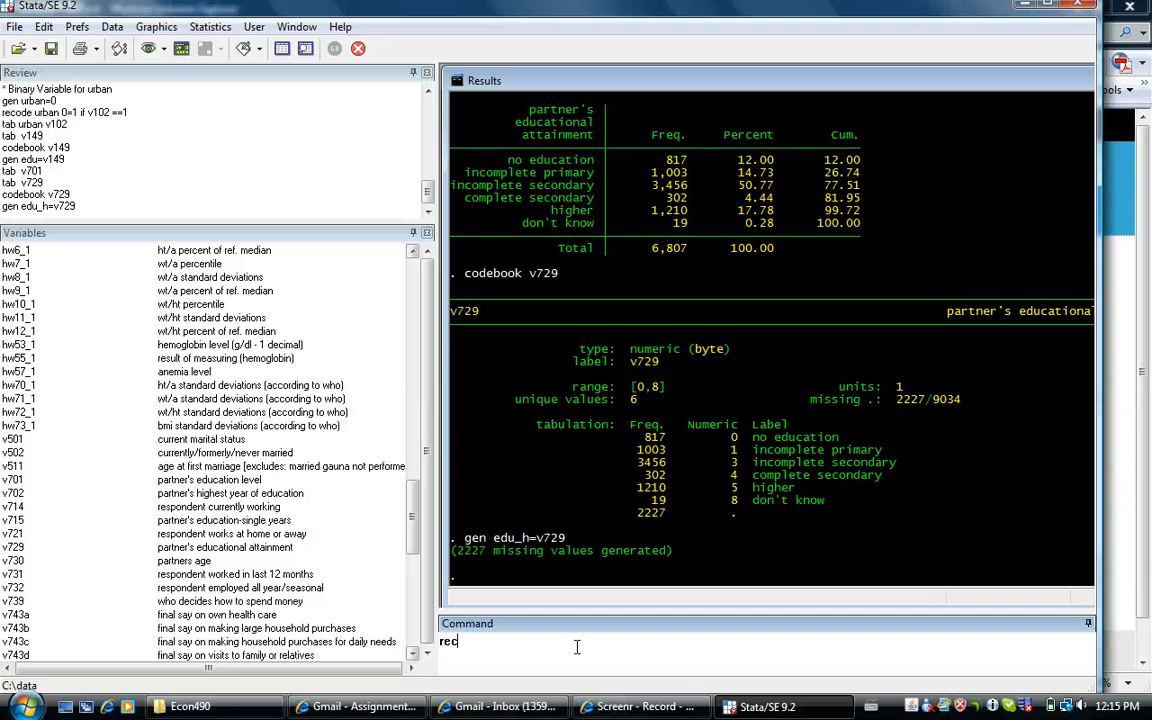
# - Recode edu_h 8=. so don't-know becomes missing (19 changes)
pyautogui.write('ode')
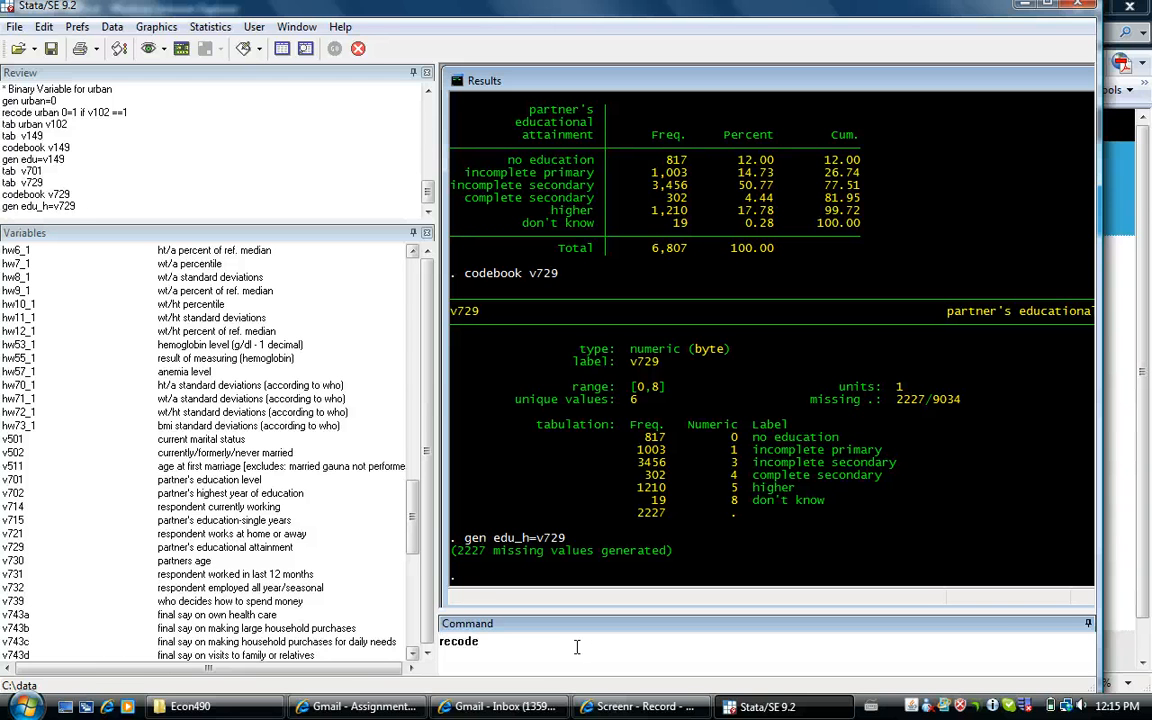
pyautogui.write('edu')
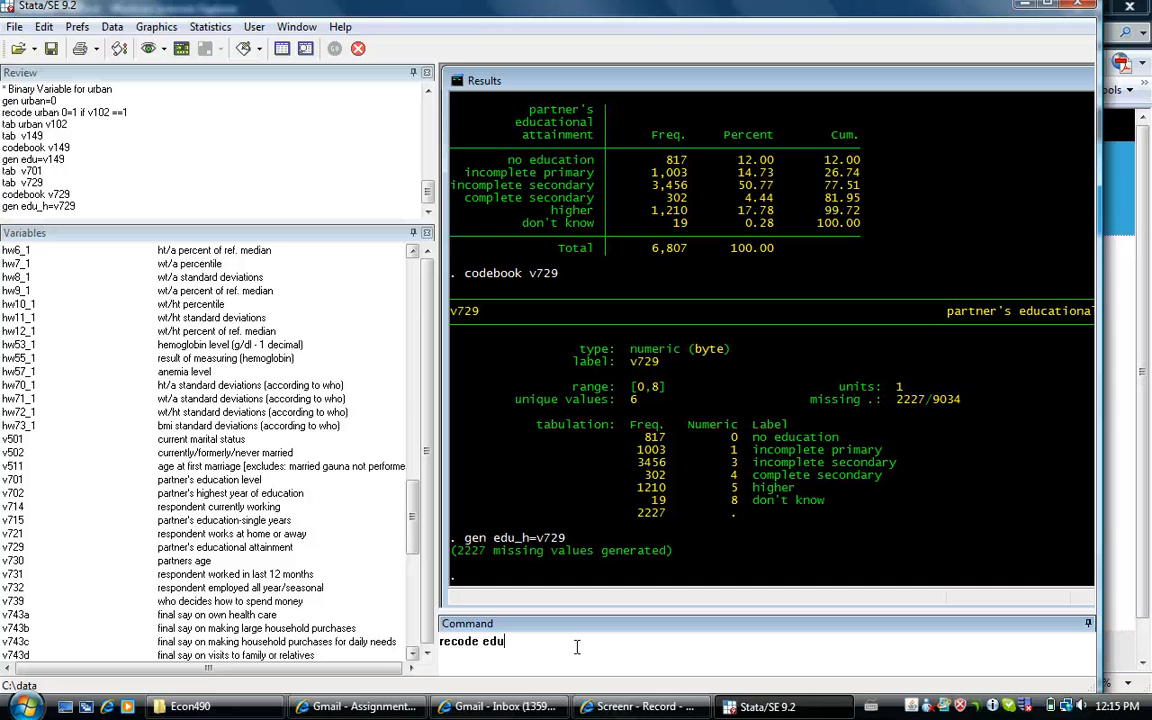
pyautogui.write('_h')
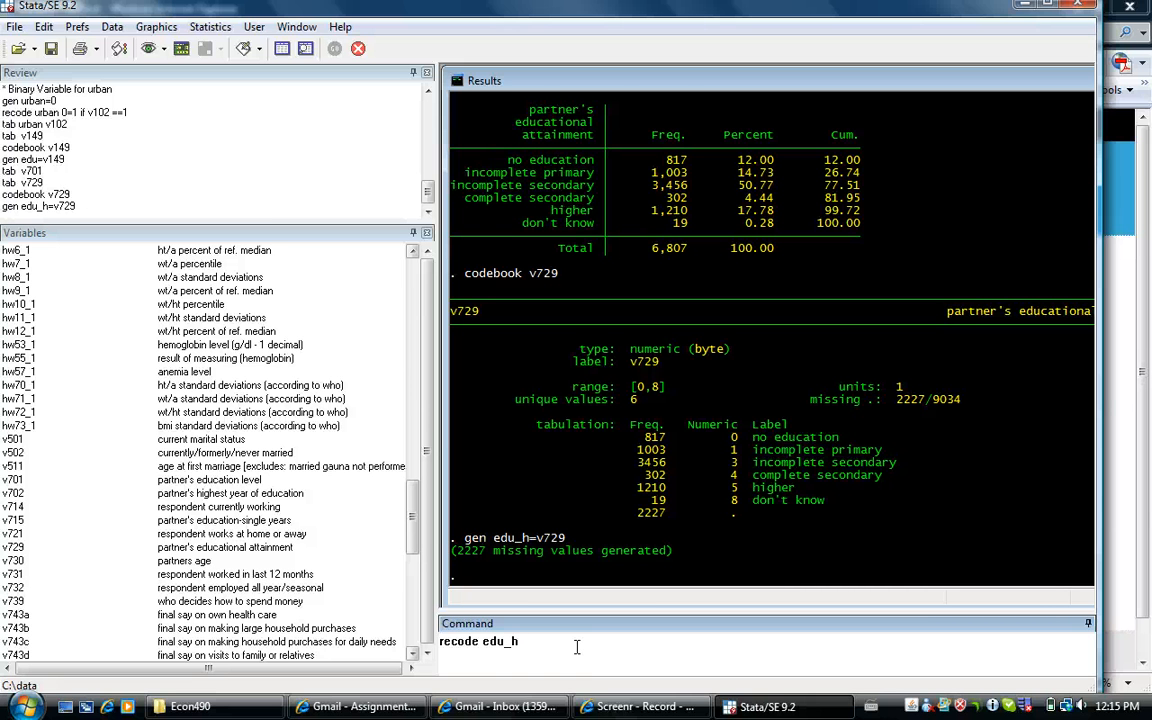
pyautogui.write('8=')
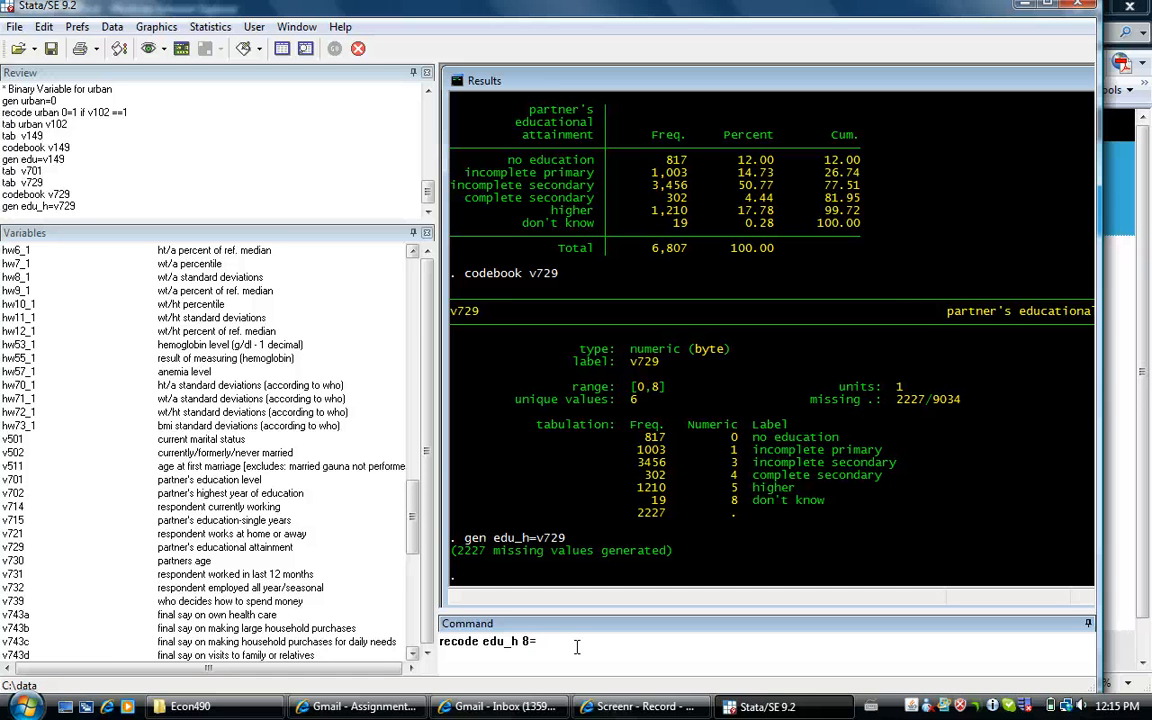
pyautogui.write('.')
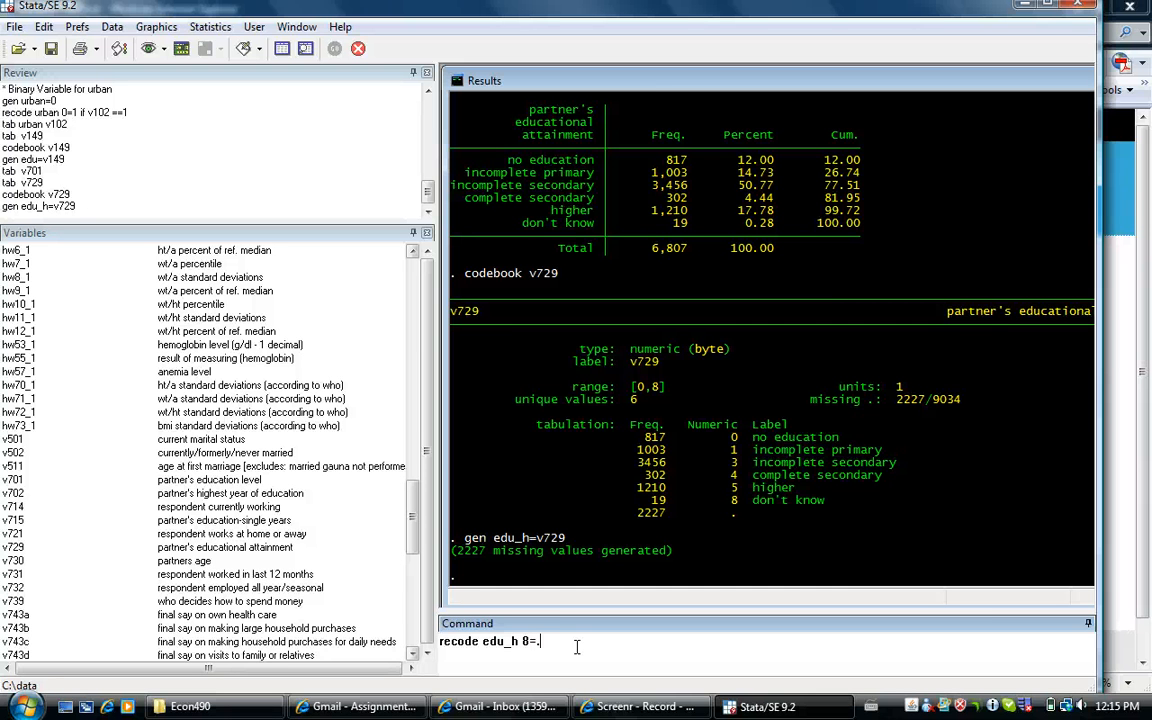
pyautogui.press('Return')
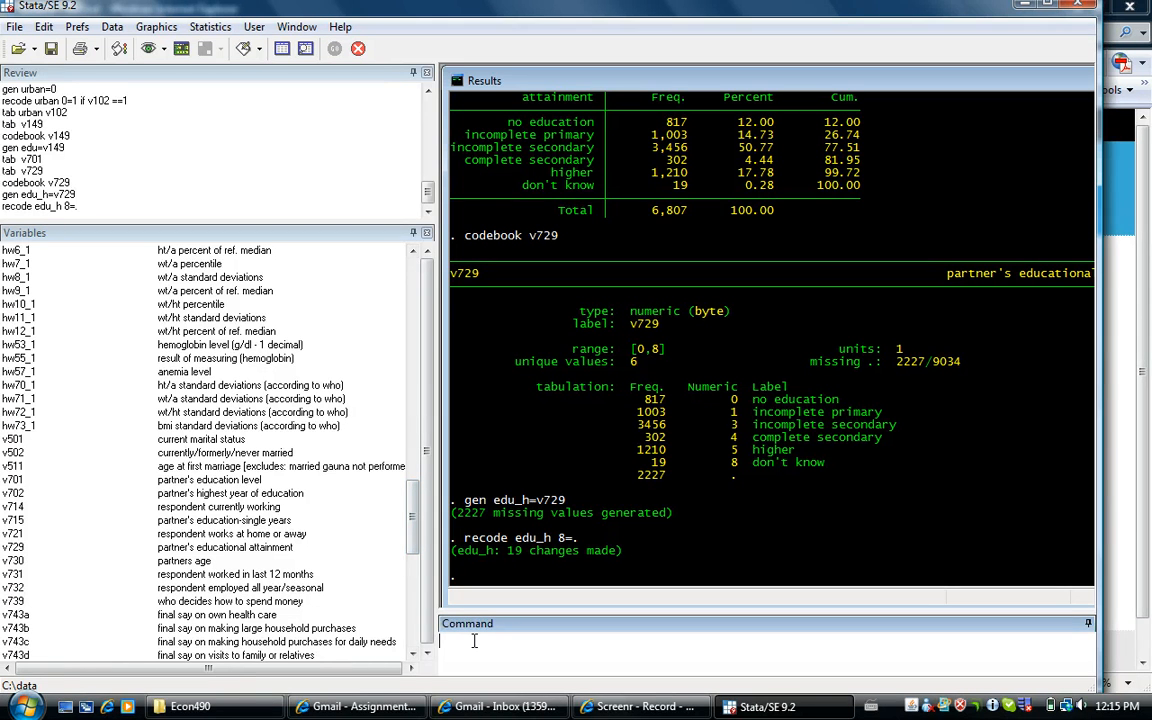
pyautogui.write('tab')
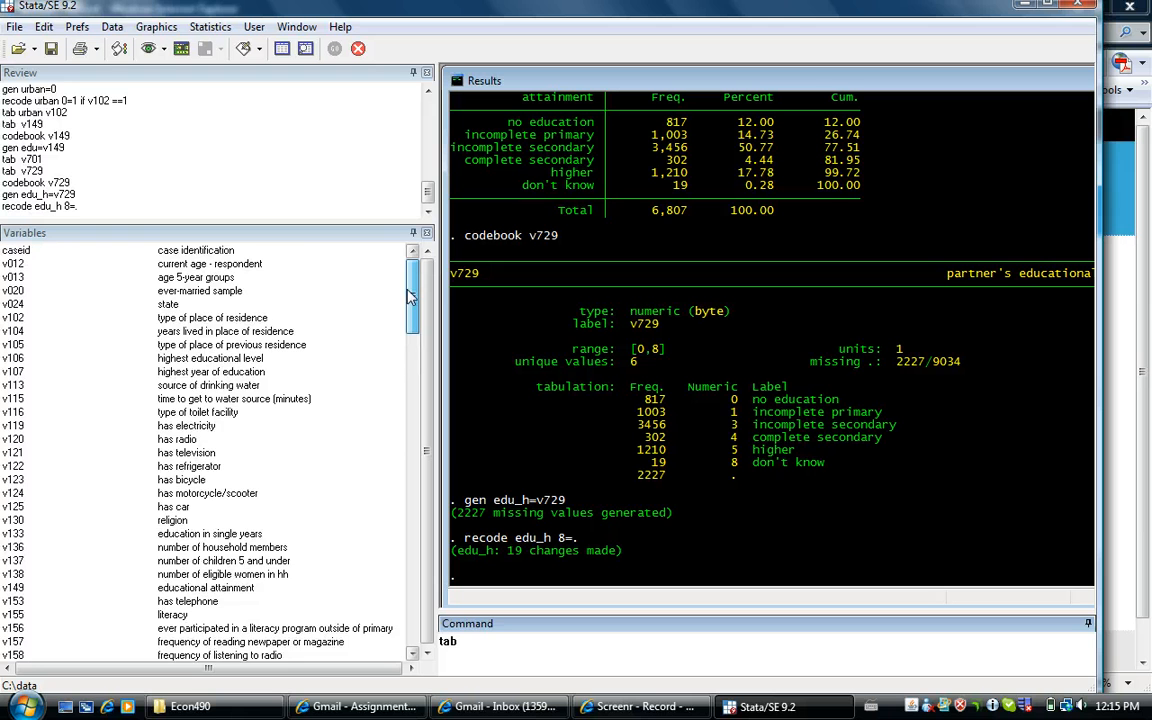
pyautogui.scroll(-3)
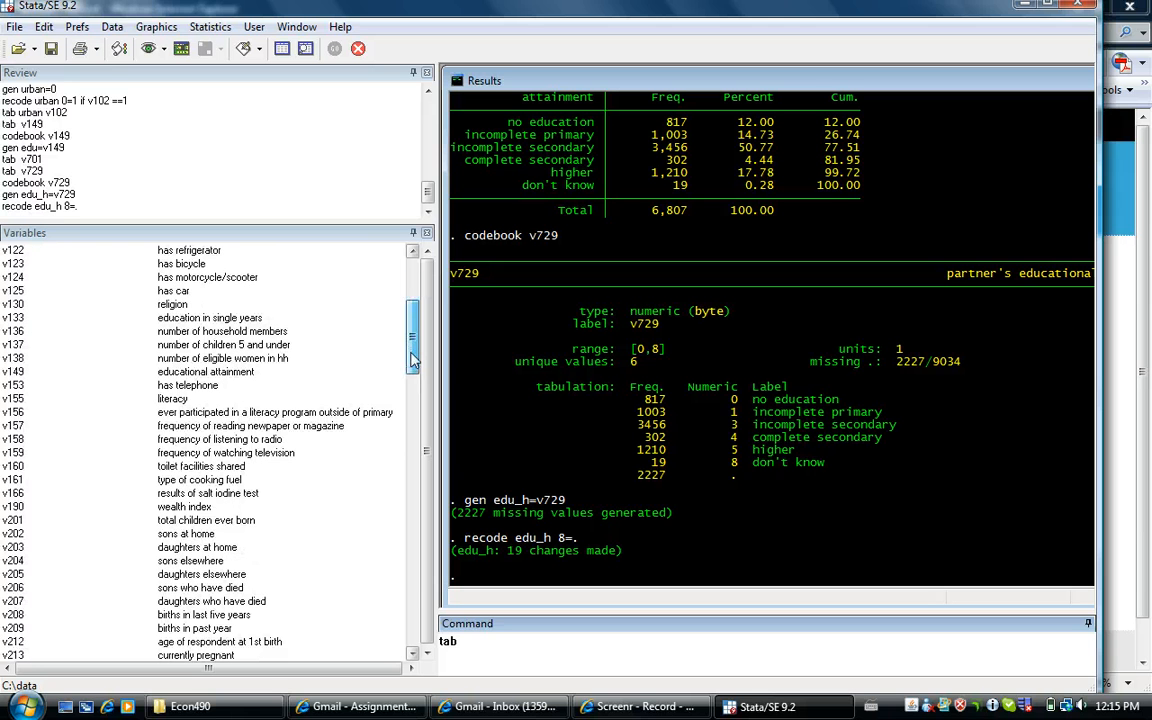